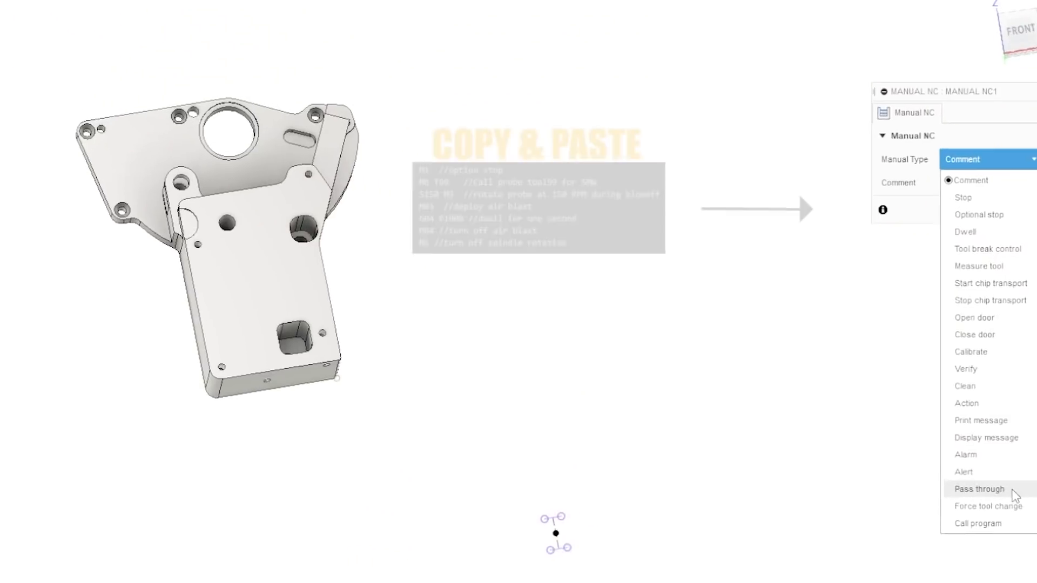
# Step: Set the Manual NC operation's type to Pass through
pyautogui.click(977, 489)
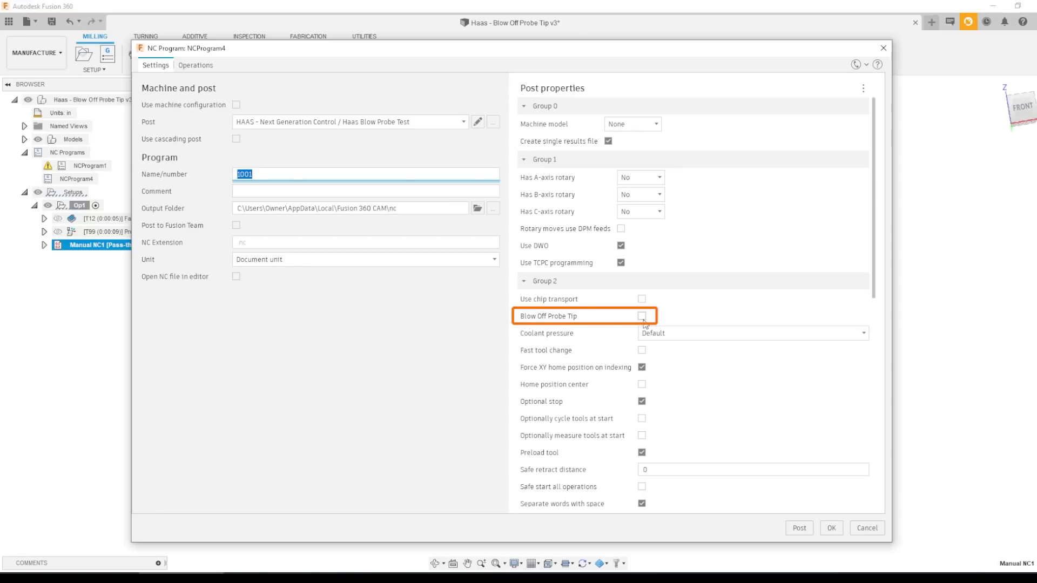
pyautogui.moveTo(646, 321)
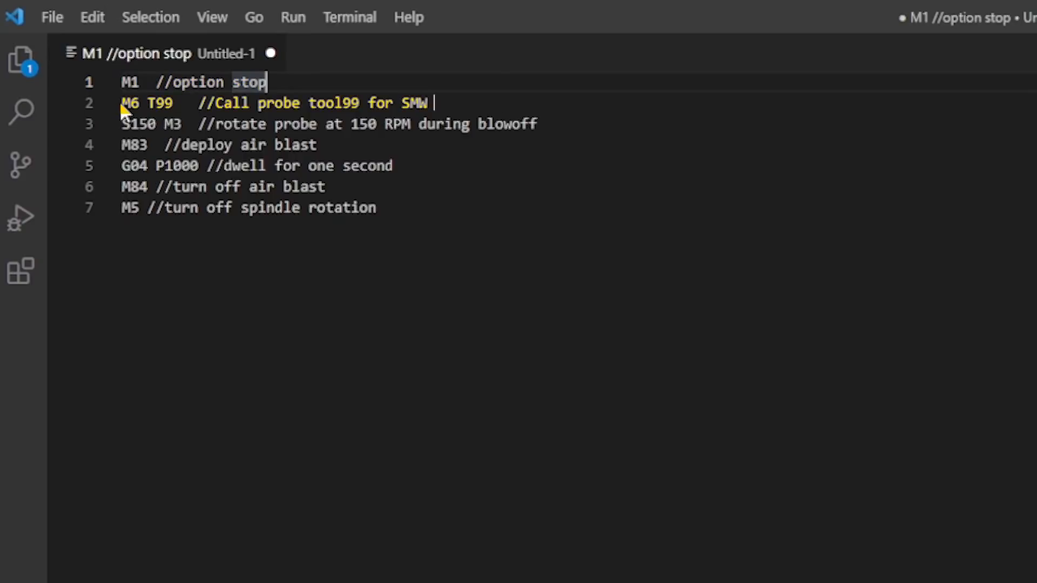
# Step: Review the seven-line M1/M6 T99/S150 M3/M83/G04/M84/M5 snippet, selecting a word on line 2
pyautogui.doubleClick(156, 103)
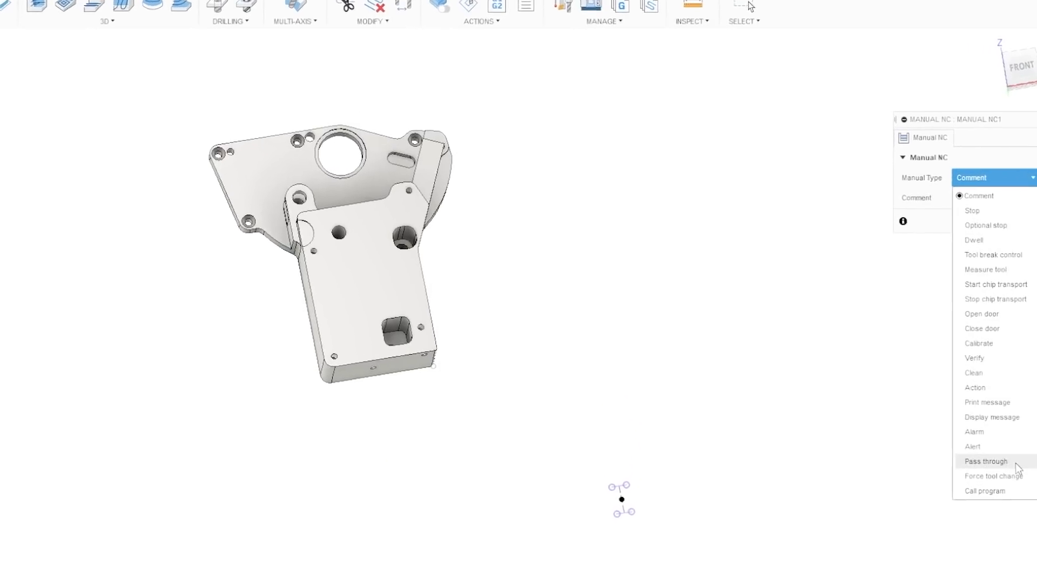
# Step: Make Manual NC1 pass-through and save the downloaded post over haas next generation.cps
pyautogui.click(983, 461)
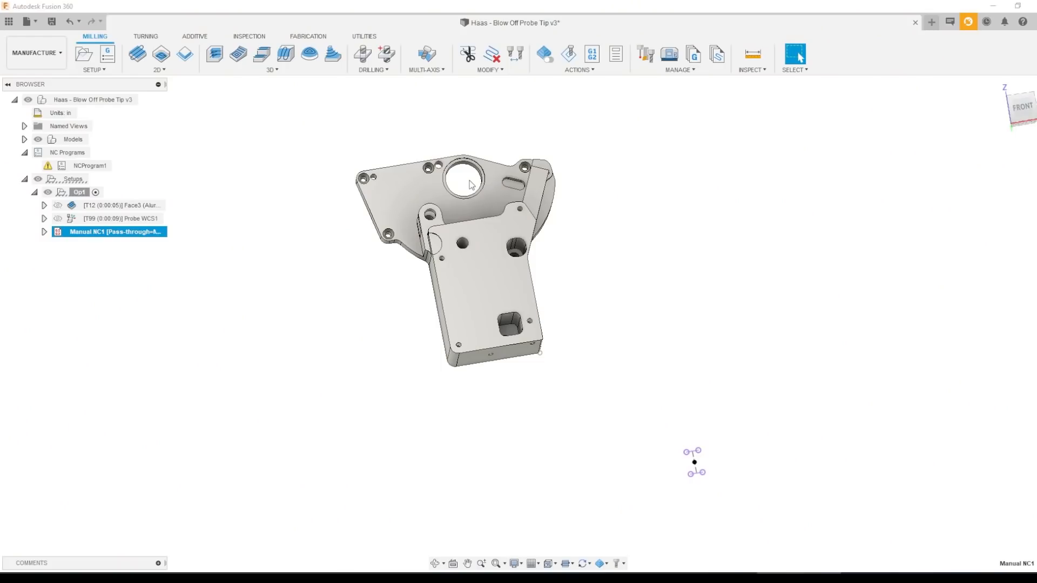
pyautogui.moveTo(322, 195)
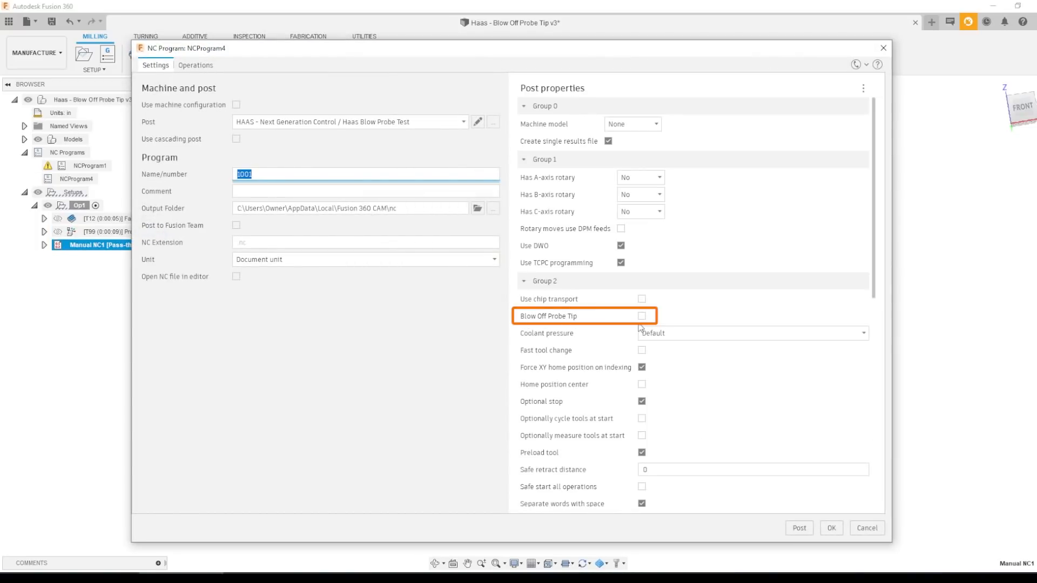
pyautogui.moveTo(645, 323)
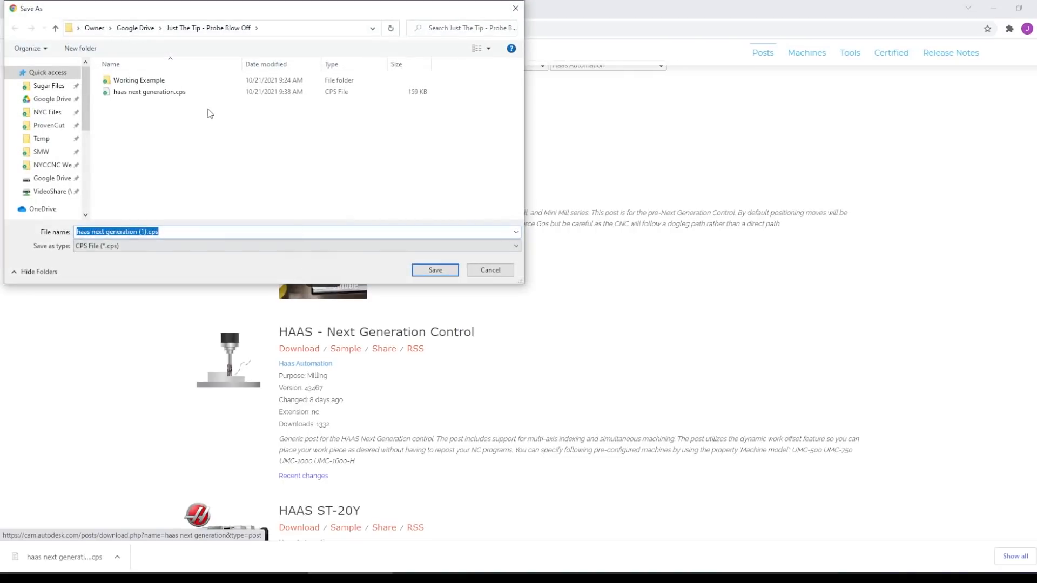
pyautogui.click(435, 270)
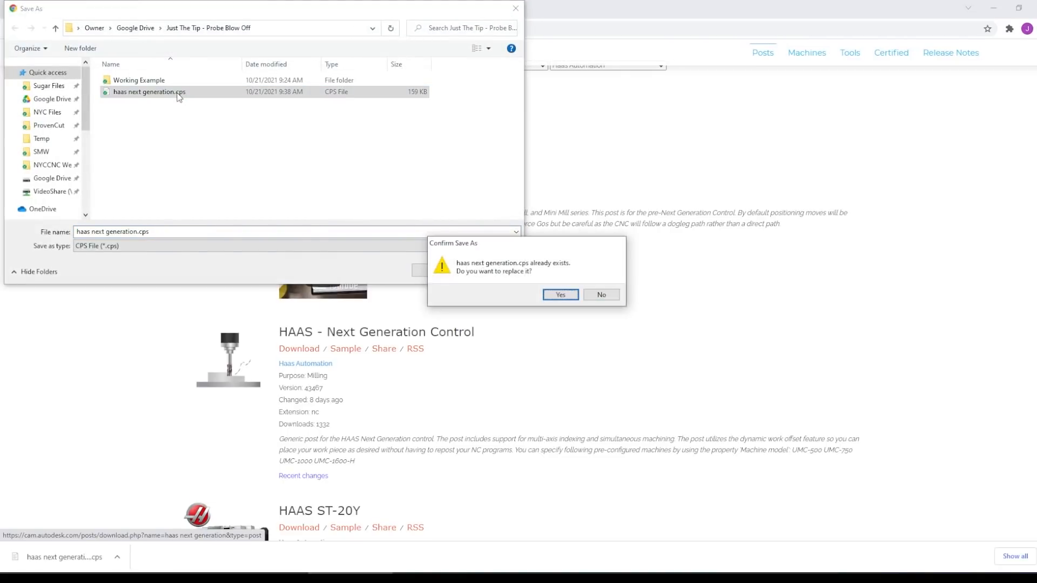
pyautogui.click(559, 294)
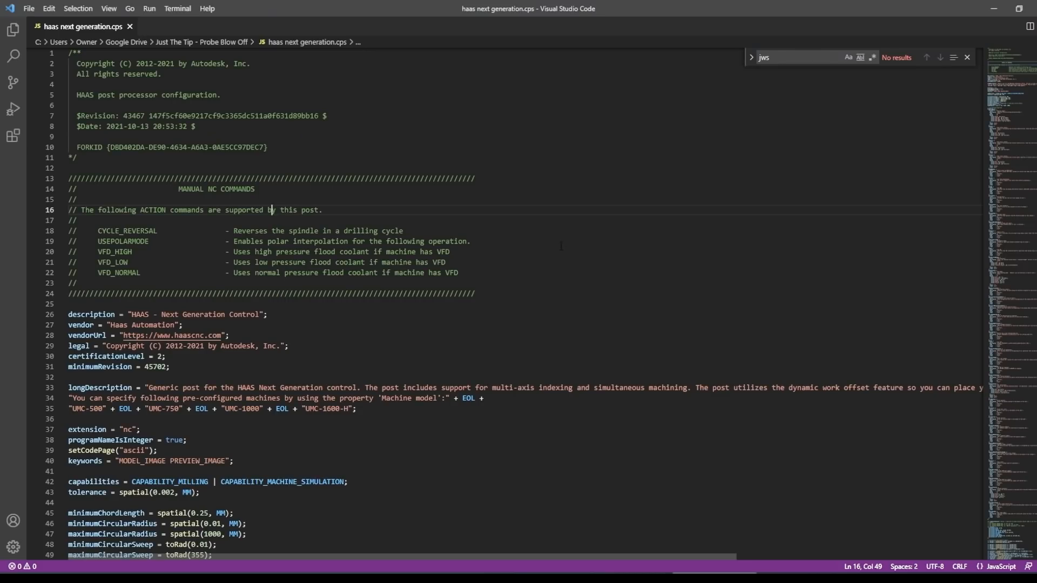
pyautogui.moveTo(620, 241)
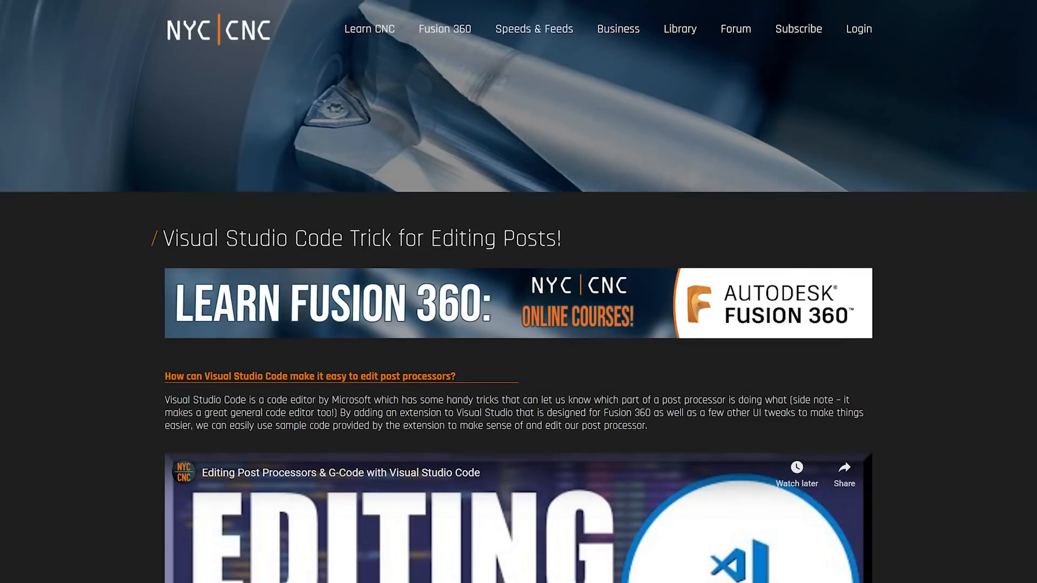
pyautogui.scroll(-3)
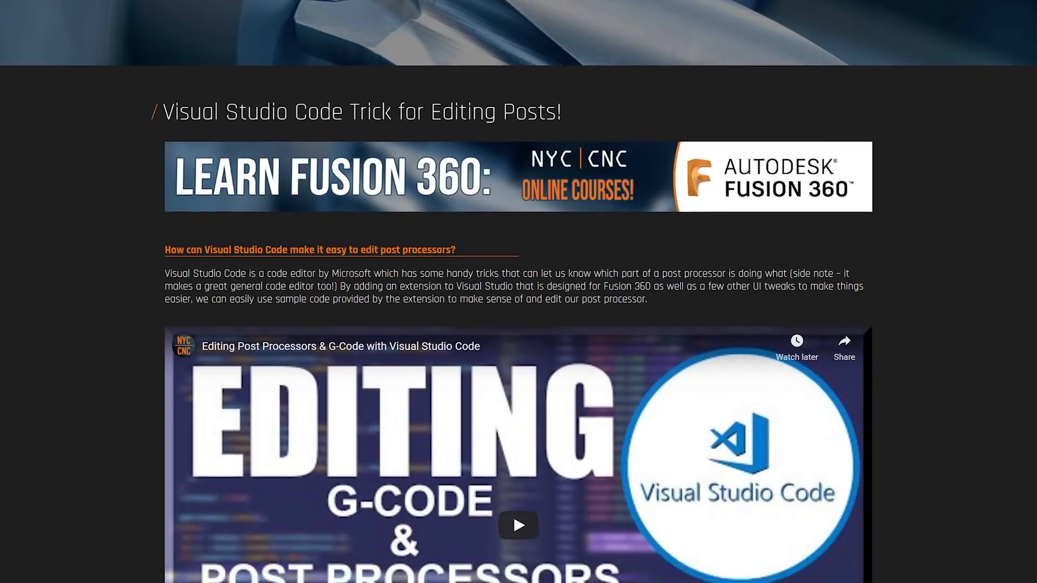
pyautogui.scroll(-3)
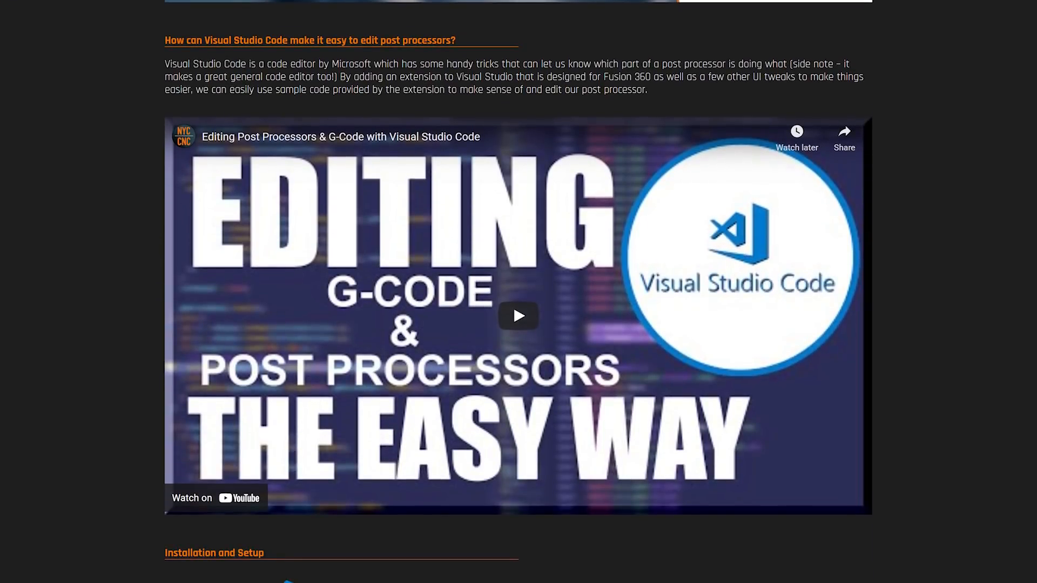
pyautogui.scroll(-3)
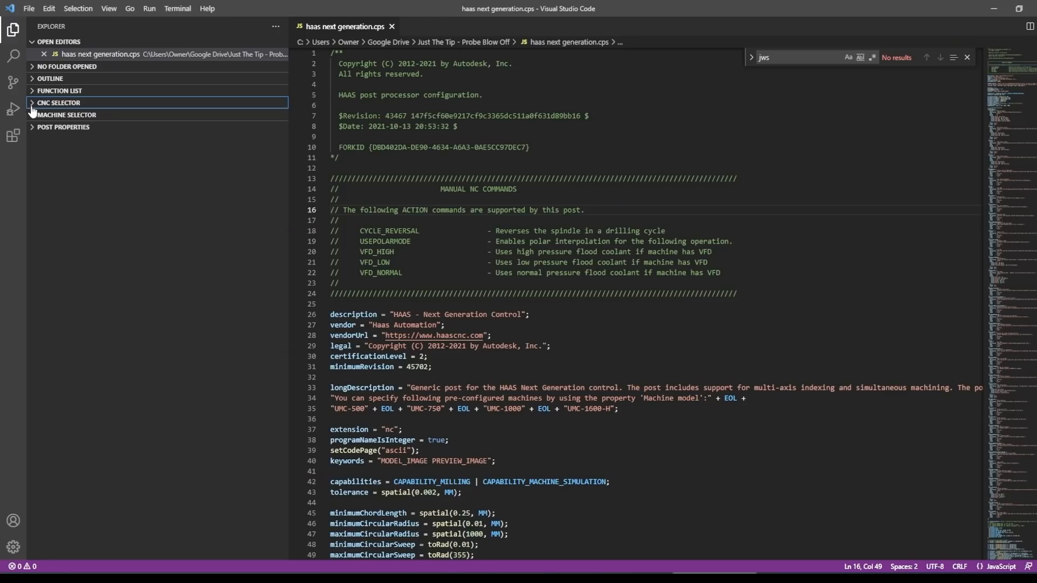
# Step: Post the Milling > 2D bore.cnc sample and scroll the Haas post toward onSection
pyautogui.click(54, 103)
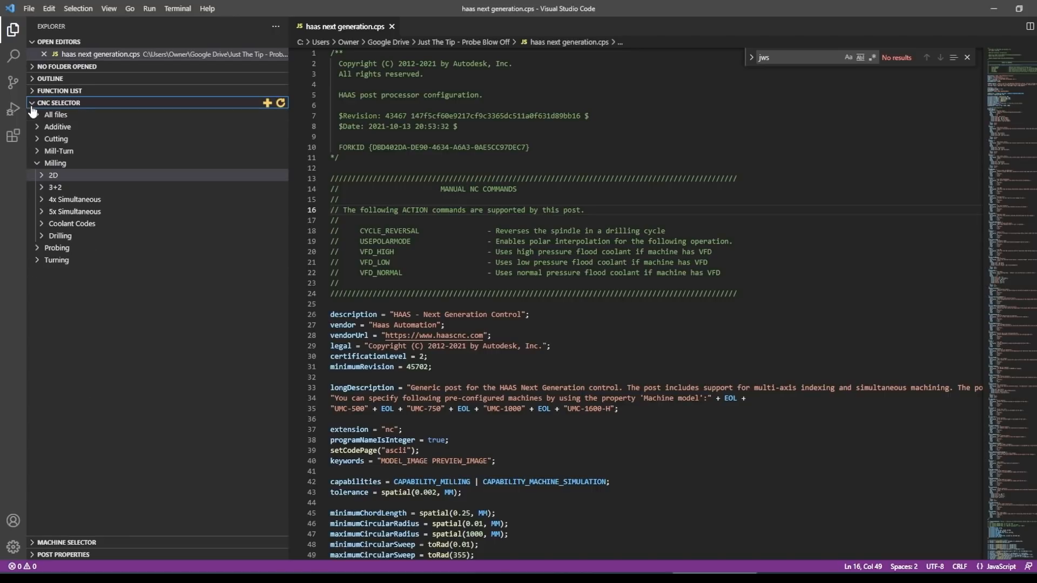
pyautogui.click(53, 174)
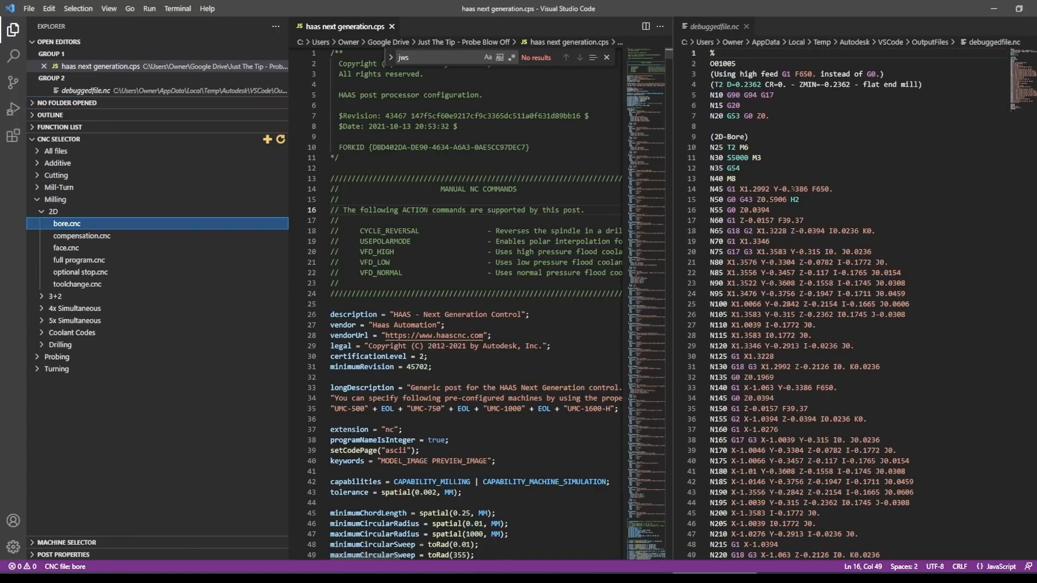
pyautogui.scroll(-3)
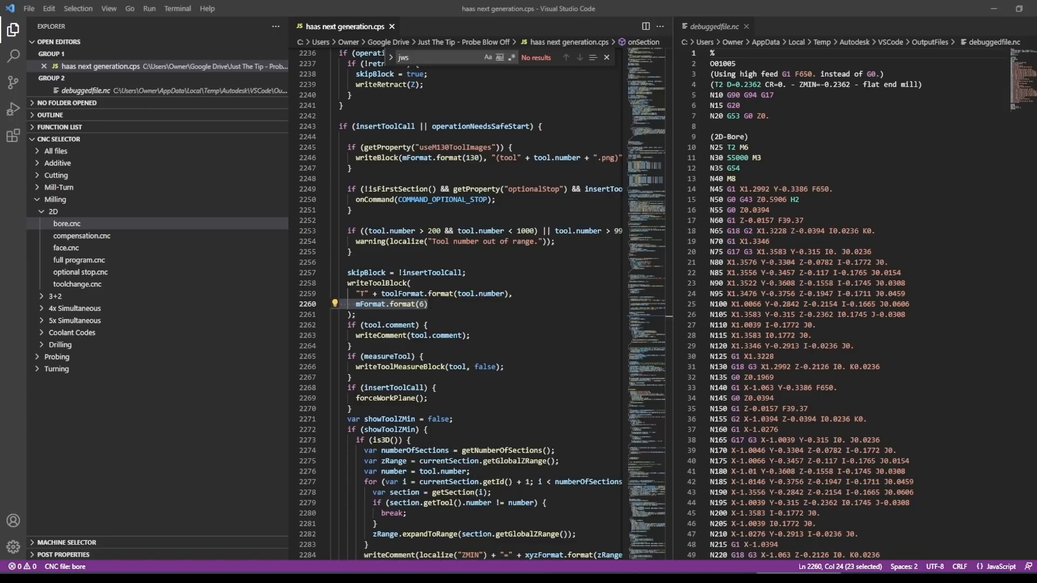
pyautogui.moveTo(747, 27)
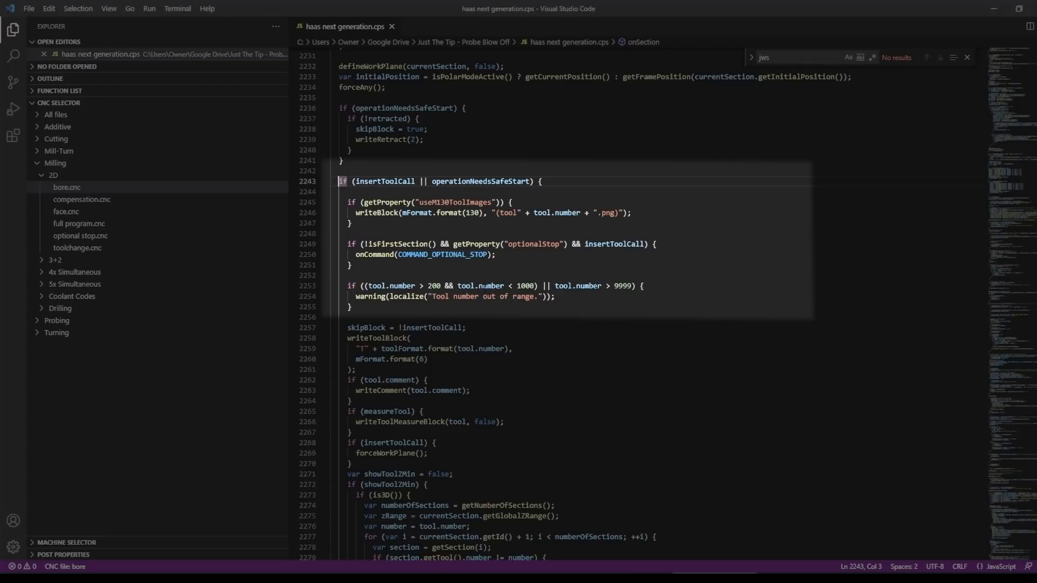
pyautogui.moveTo(481, 286)
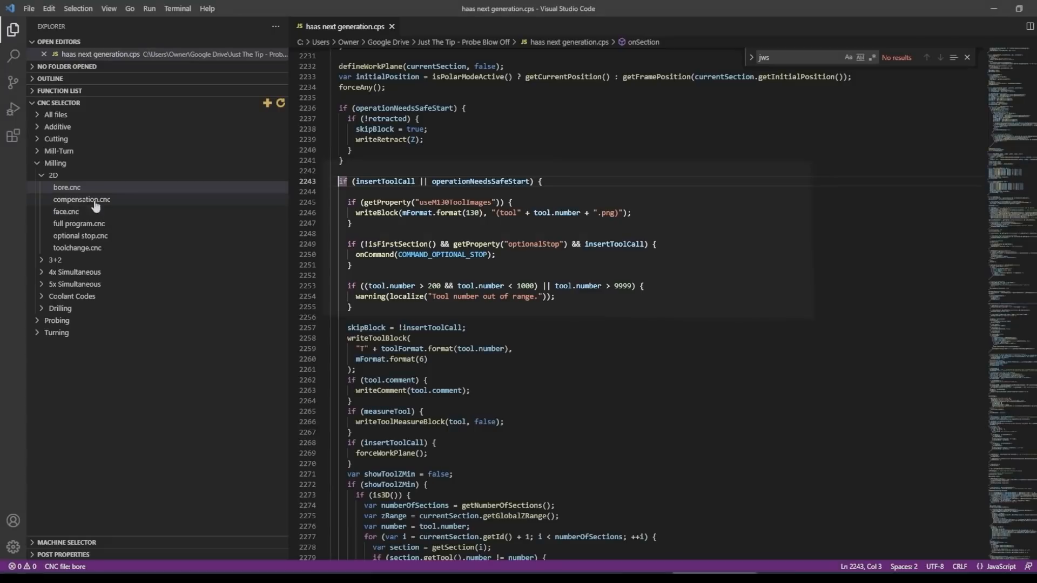
pyautogui.click(66, 187)
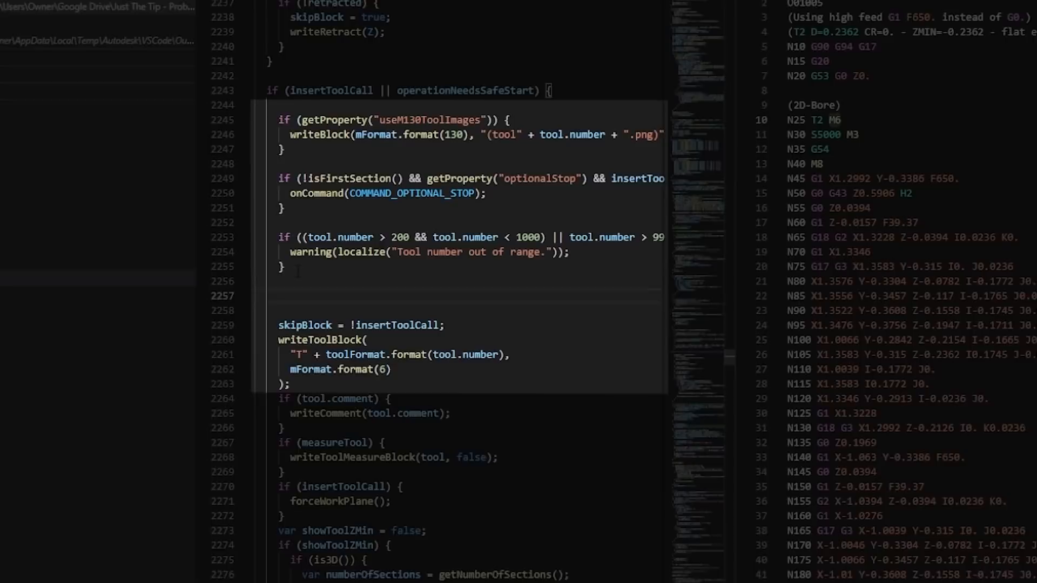
# Step: Add an if (tool.type == TOOL_PROBE) block writing the comment 'JWS: Tool is a probe!'
pyautogui.write('if (')
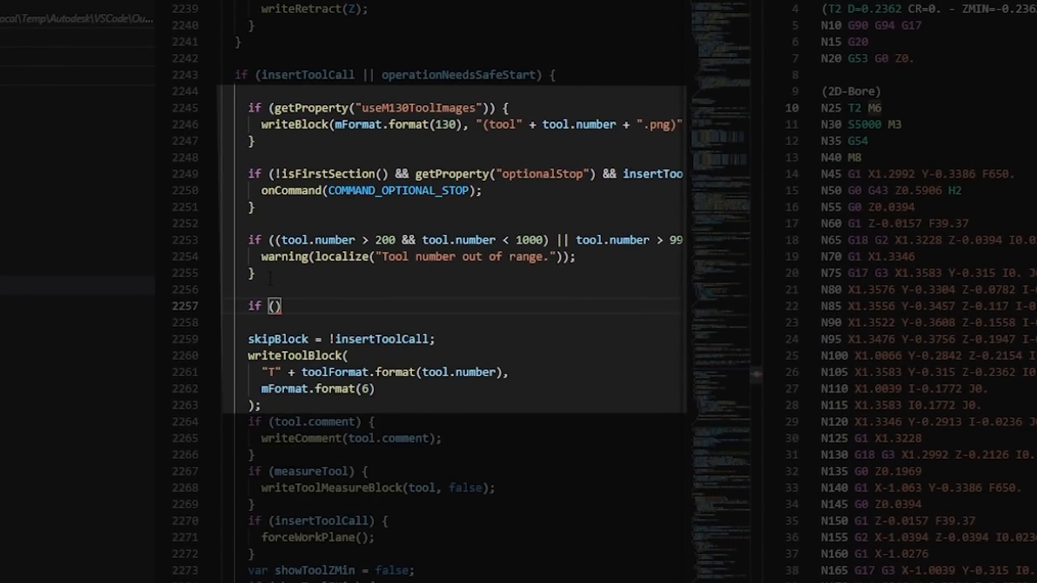
pyautogui.write('tool.type ==')
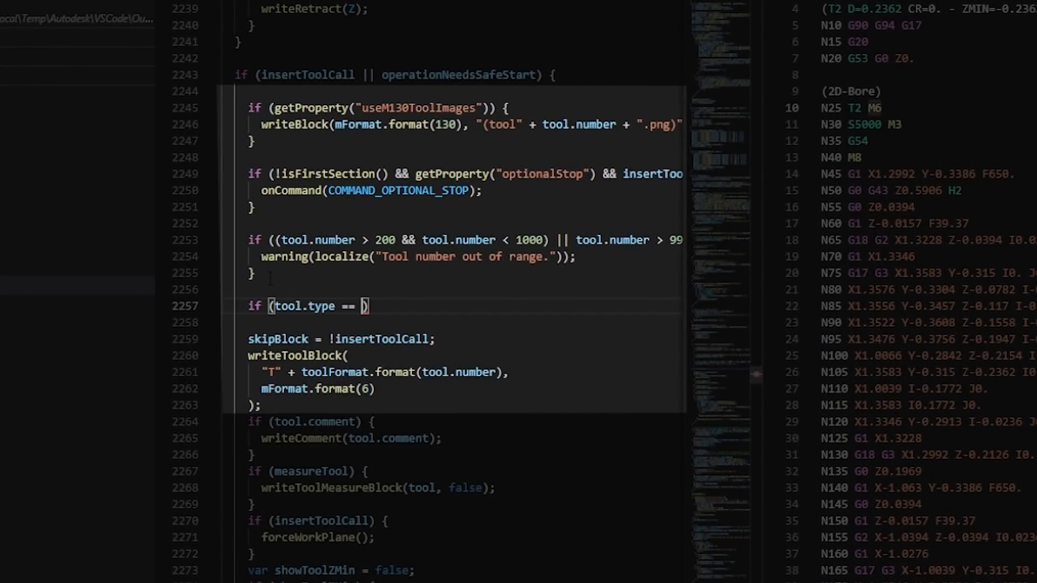
pyautogui.write('TOOL_PROBE')
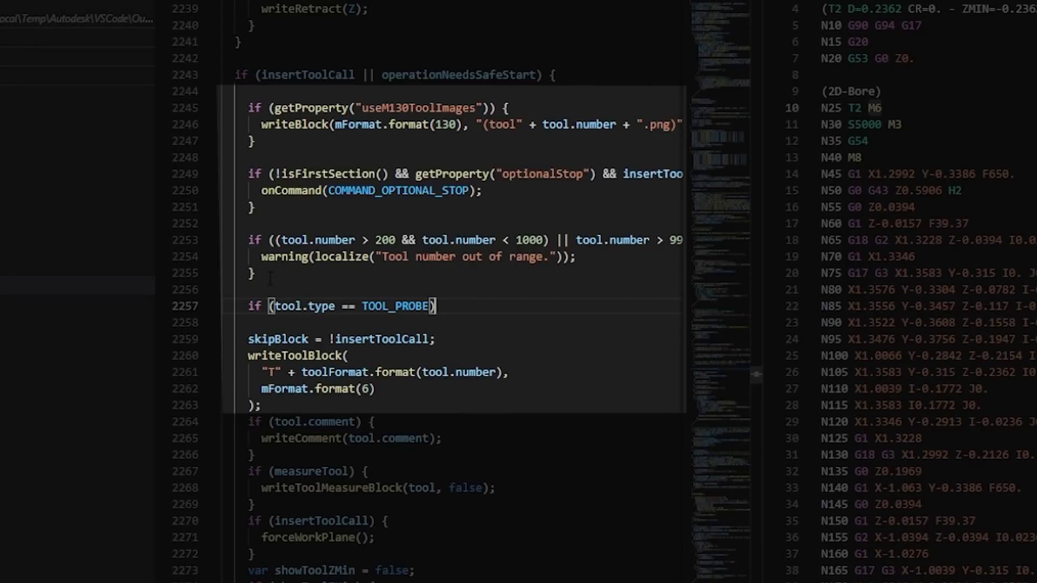
pyautogui.write('{')
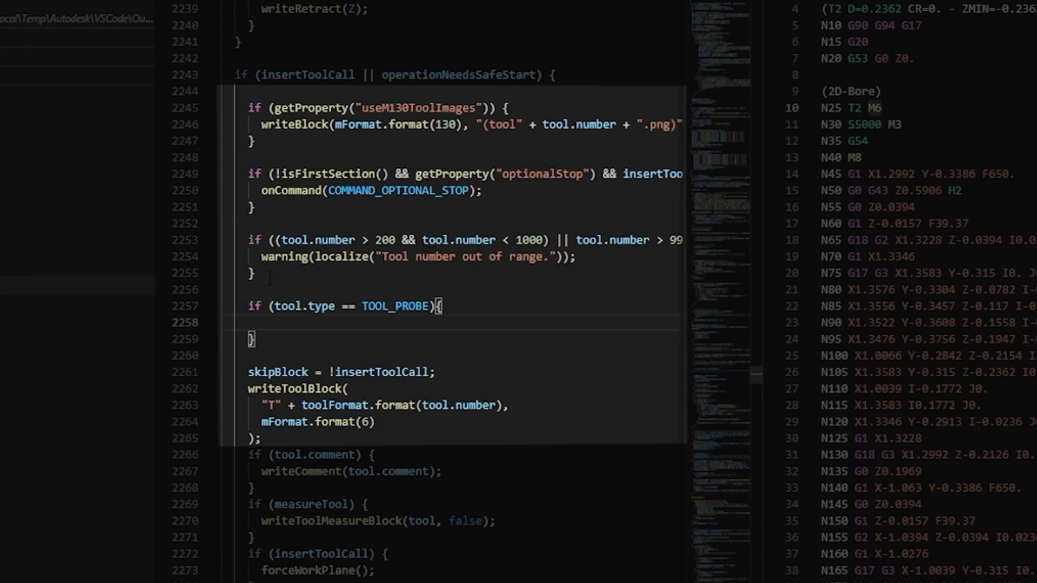
pyautogui.write('writeComment("')
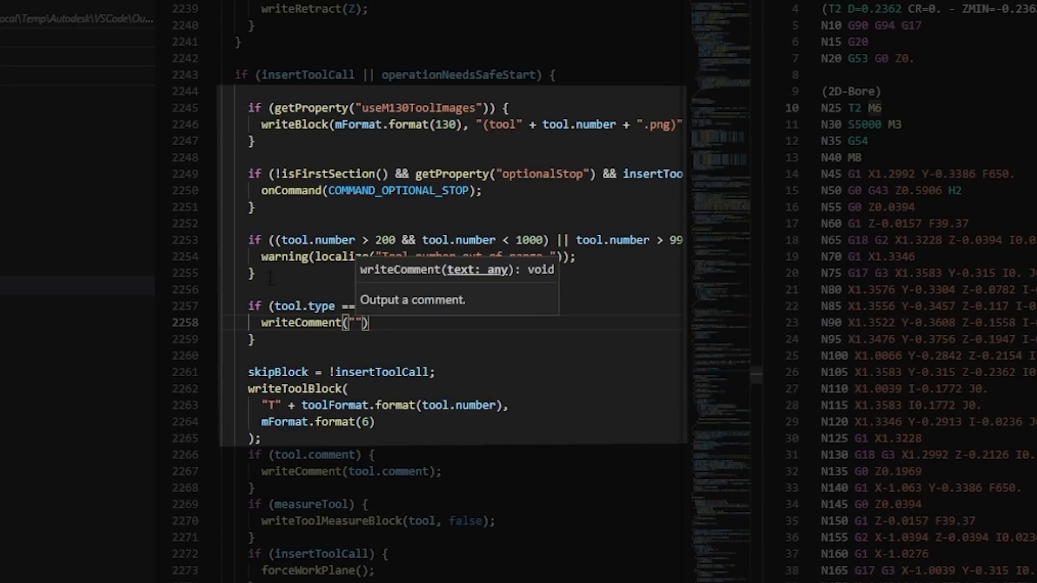
pyautogui.write('JWS: Tool is a probe!')
pyautogui.write('//')
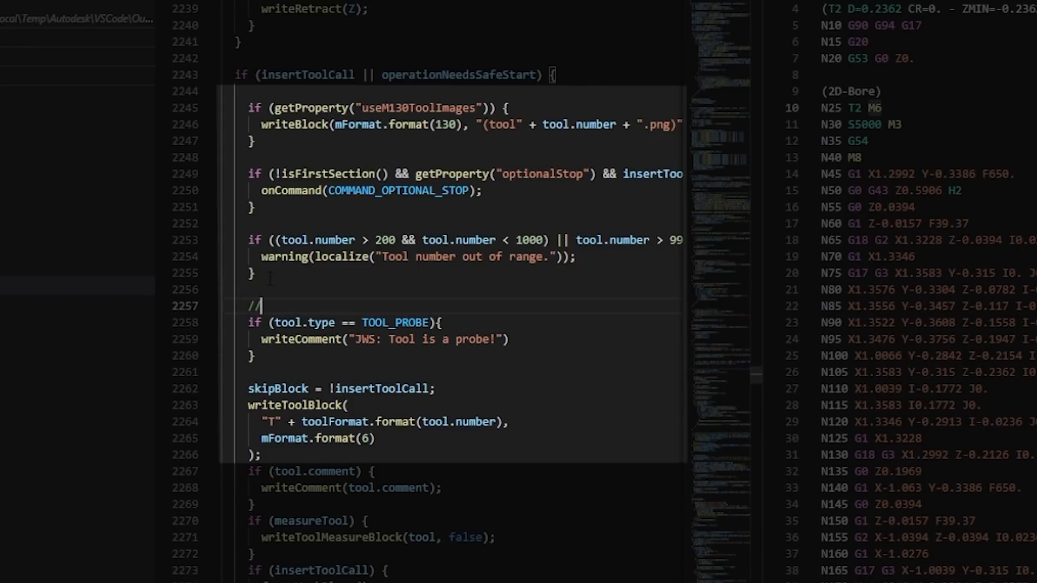
# Step: Add the dated //JWS 2021.10.21 comment in onSection
pyautogui.write('JWS 2021.')
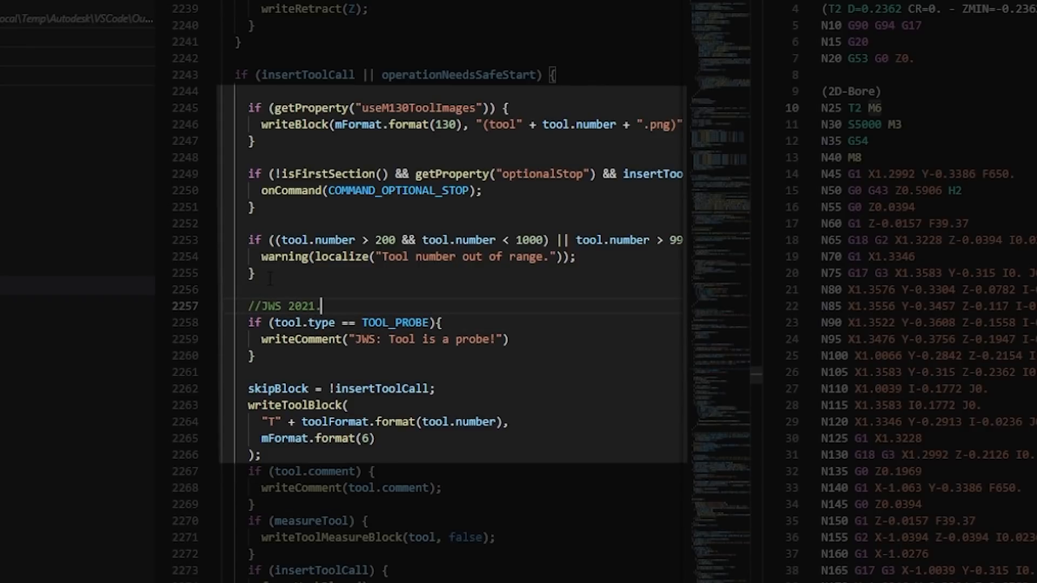
pyautogui.write('.10.21')
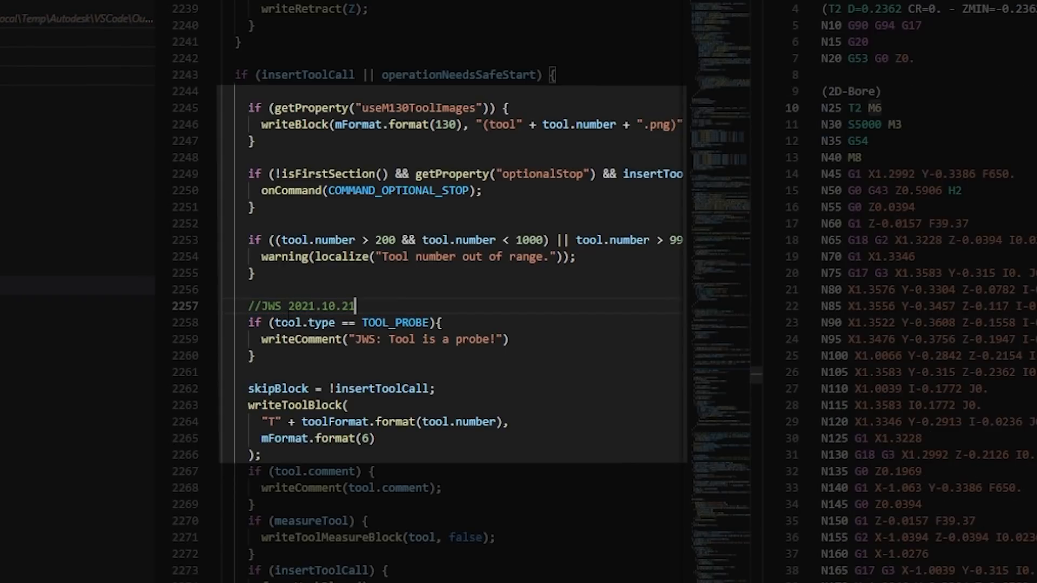
pyautogui.click(269, 306)
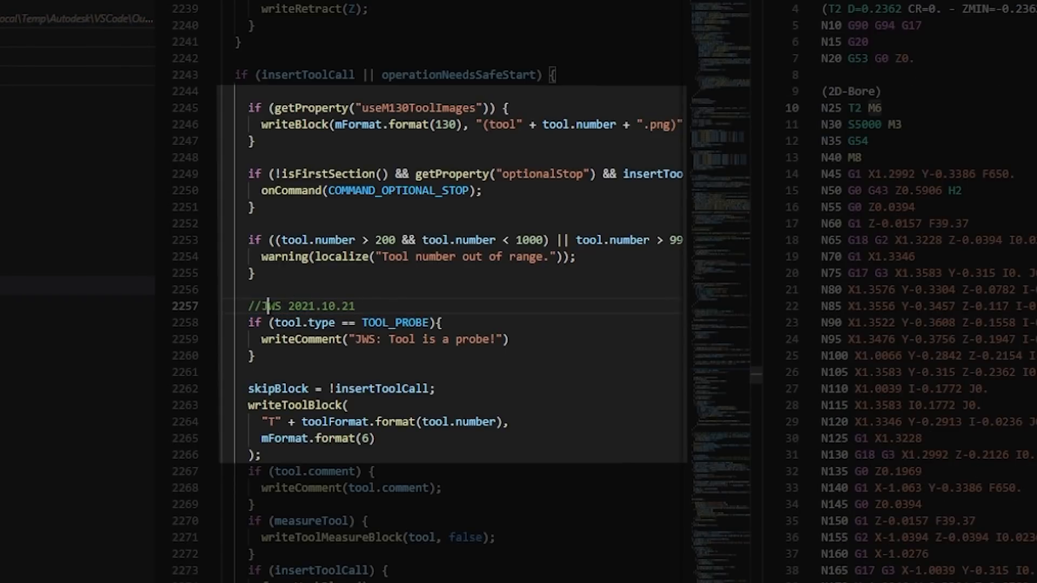
pyautogui.doubleClick(271, 306)
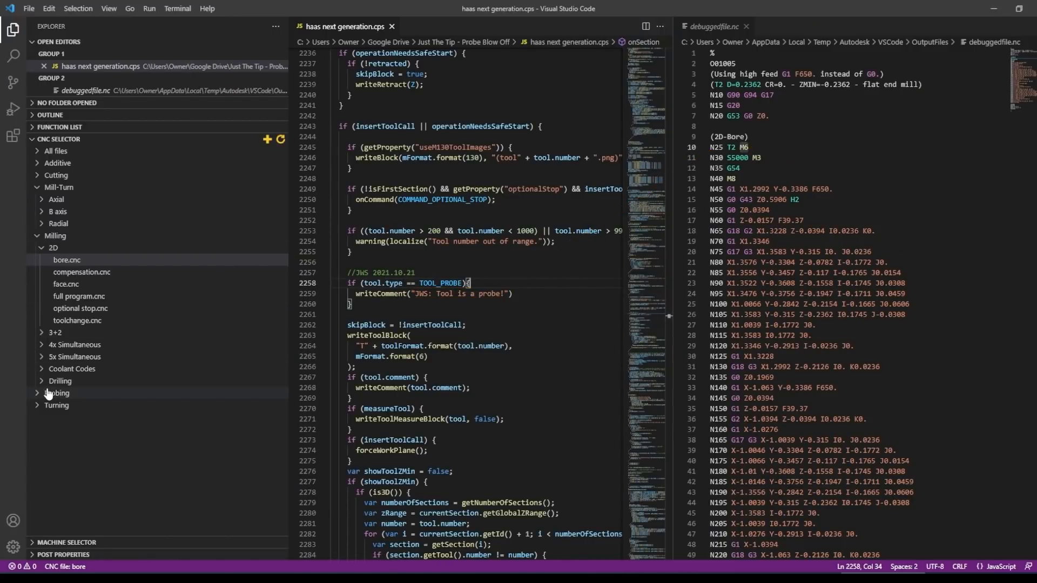
# Step: Test with PG Rectangle Boss.cnc and add writeBlock lines for M3 S150, M83, G04 P1000, M84, M5
pyautogui.click(57, 393)
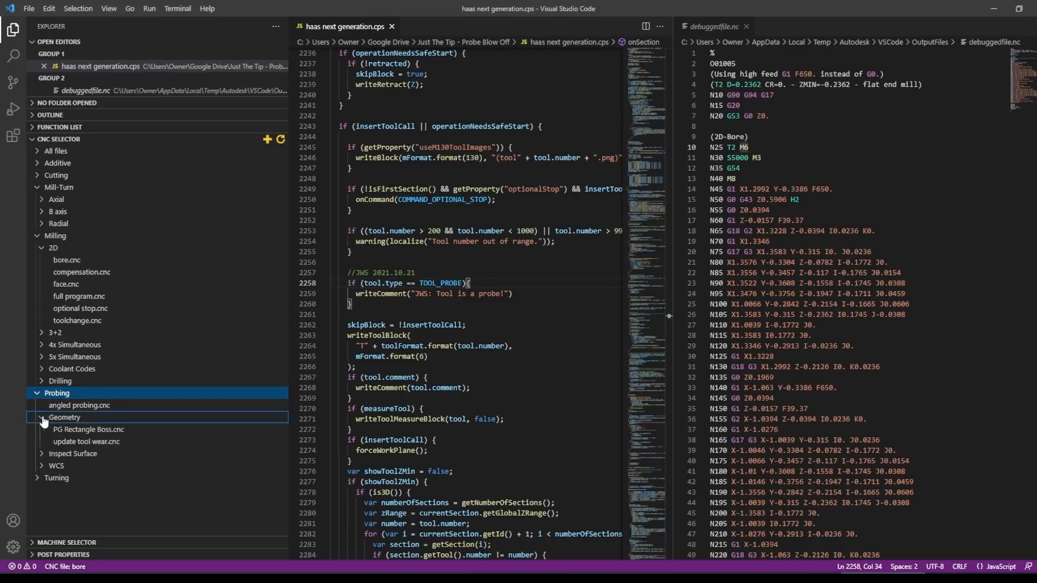
pyautogui.click(89, 430)
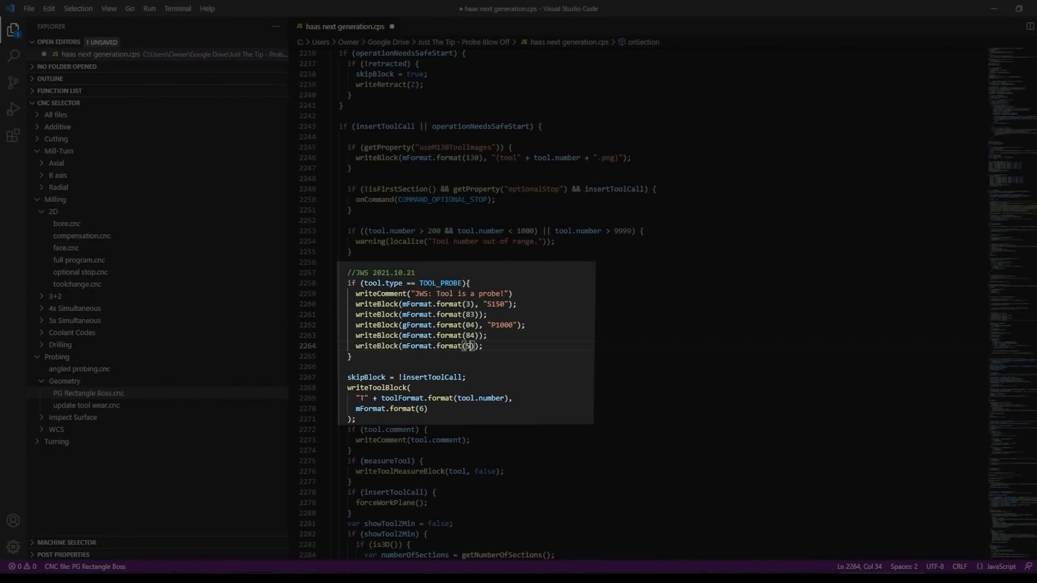
pyautogui.moveTo(354, 315); pyautogui.dragTo(483, 347)
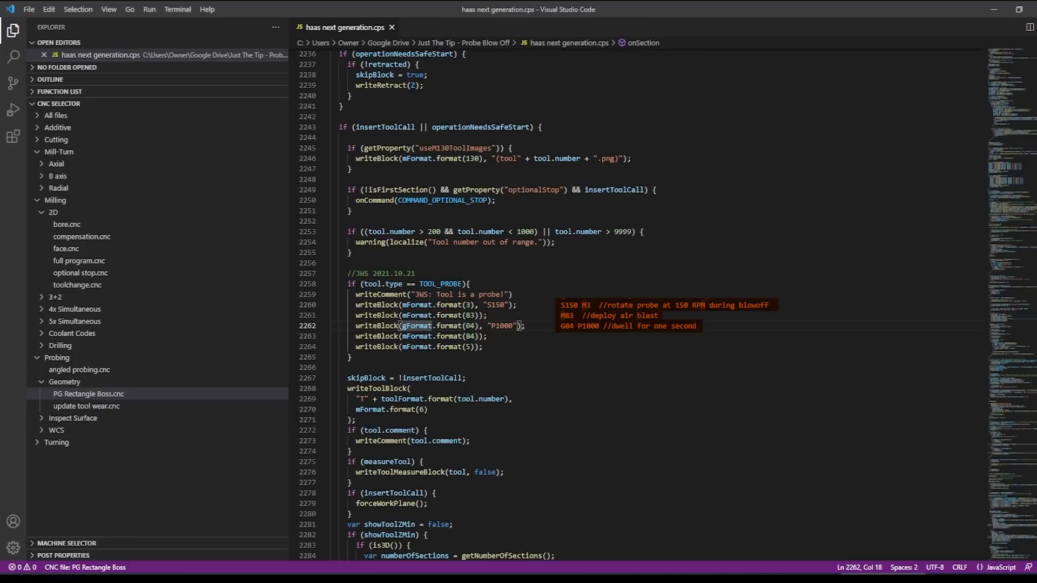
pyautogui.click(88, 394)
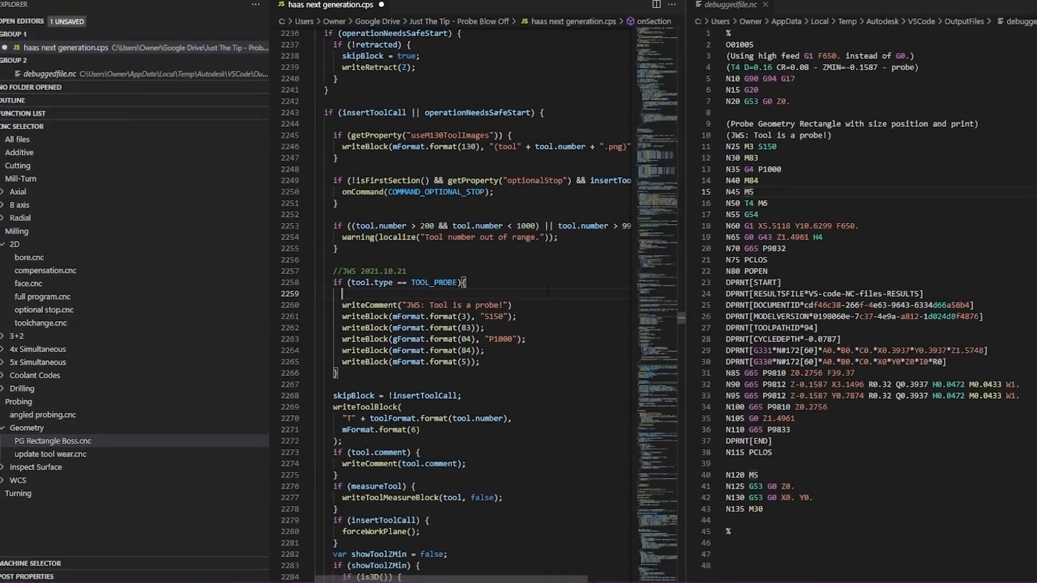
# Step: Wrap the blow-off block in blank lines and Start/End of Tip Cleaning comments; delete the probe comment
pyautogui.write('writeln("')
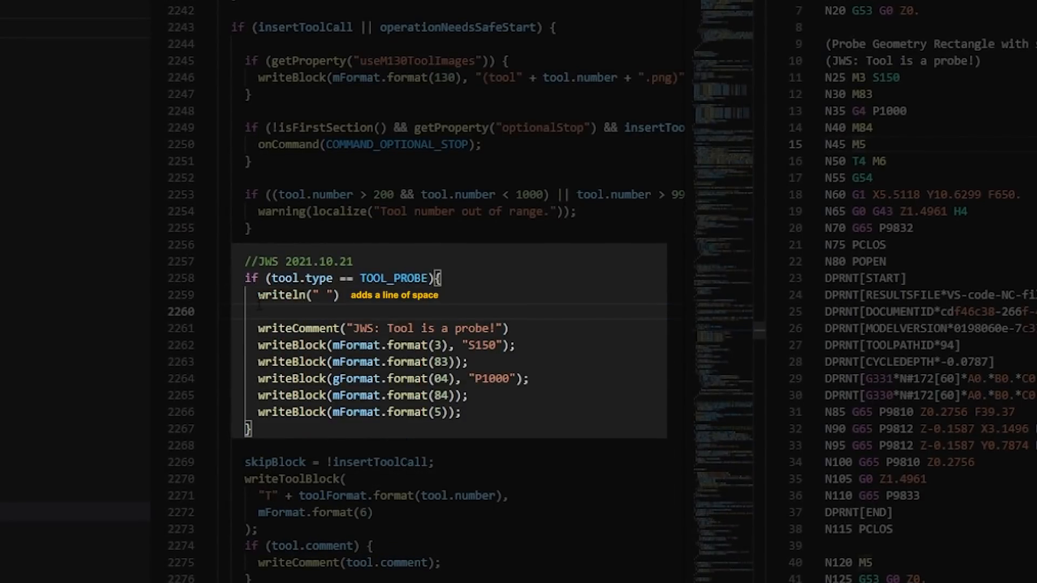
pyautogui.write('writeComment("Start of Tip Cleaning");')
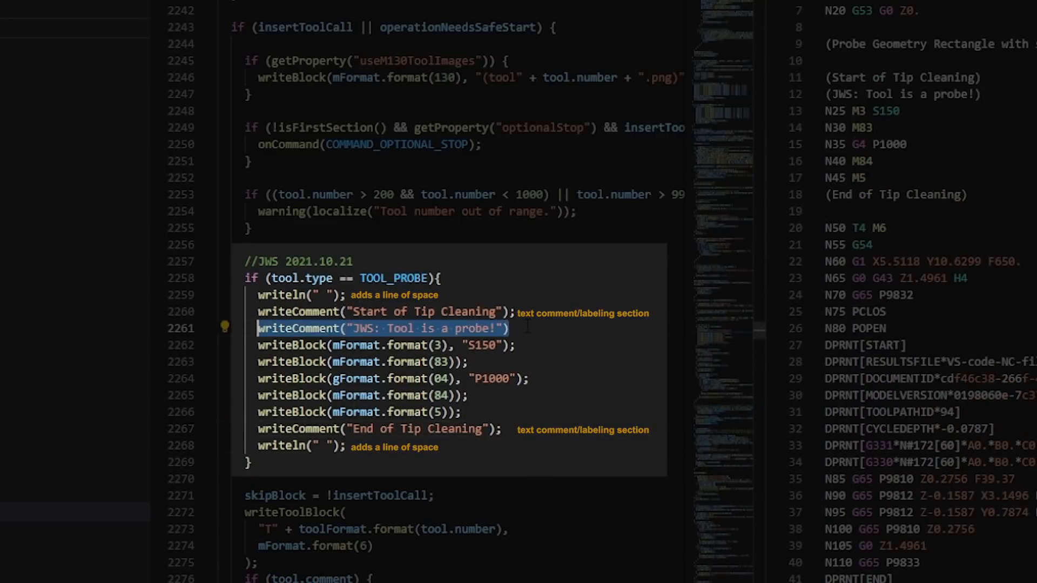
pyautogui.press('Delete')
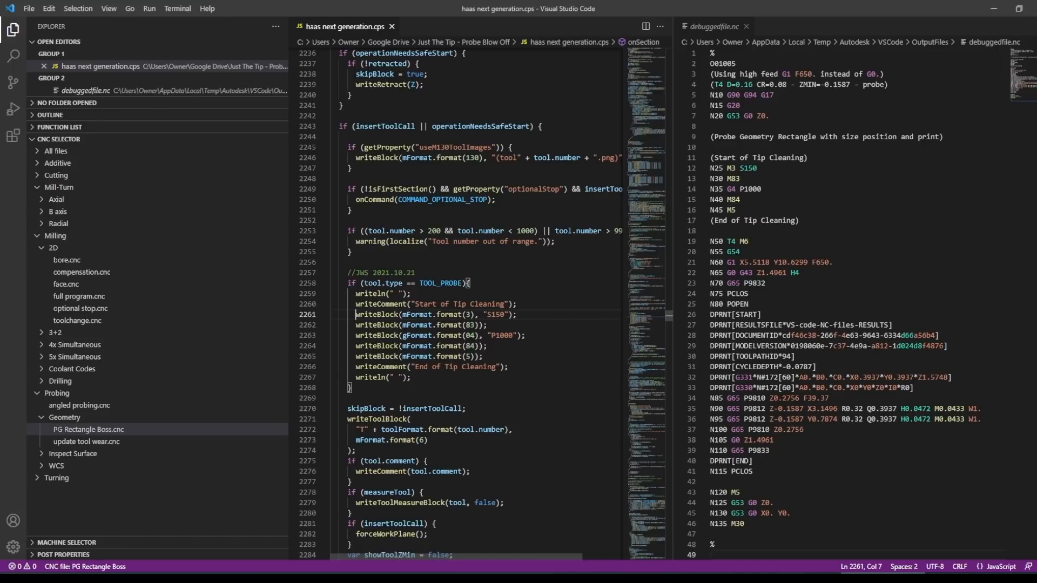
# Step: Copy the skipBlock/writeToolBlock call into the probe block and restore its missing ')'
pyautogui.scroll(-3)
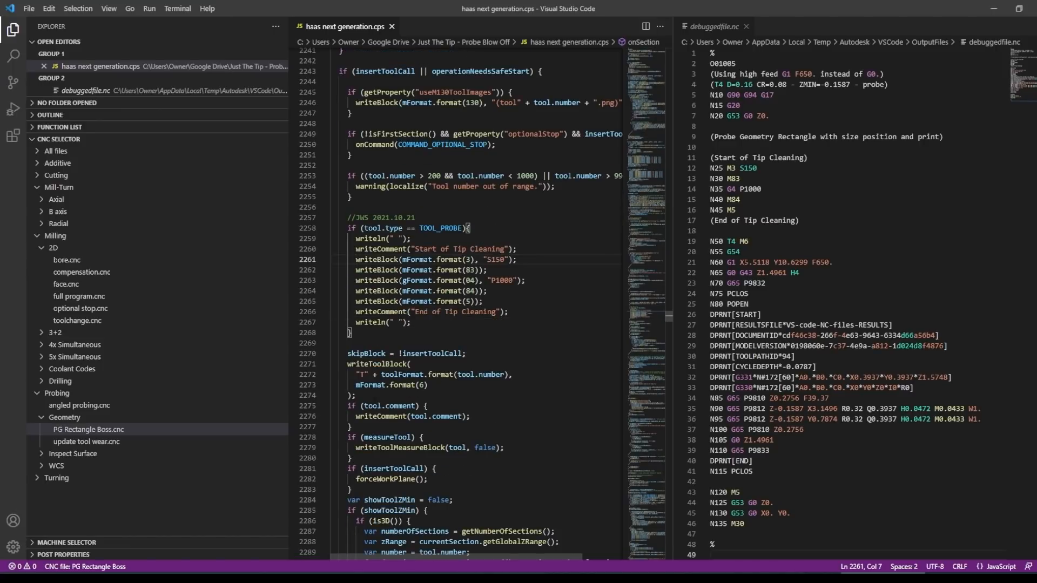
pyautogui.moveTo(348, 364); pyautogui.dragTo(428, 385)
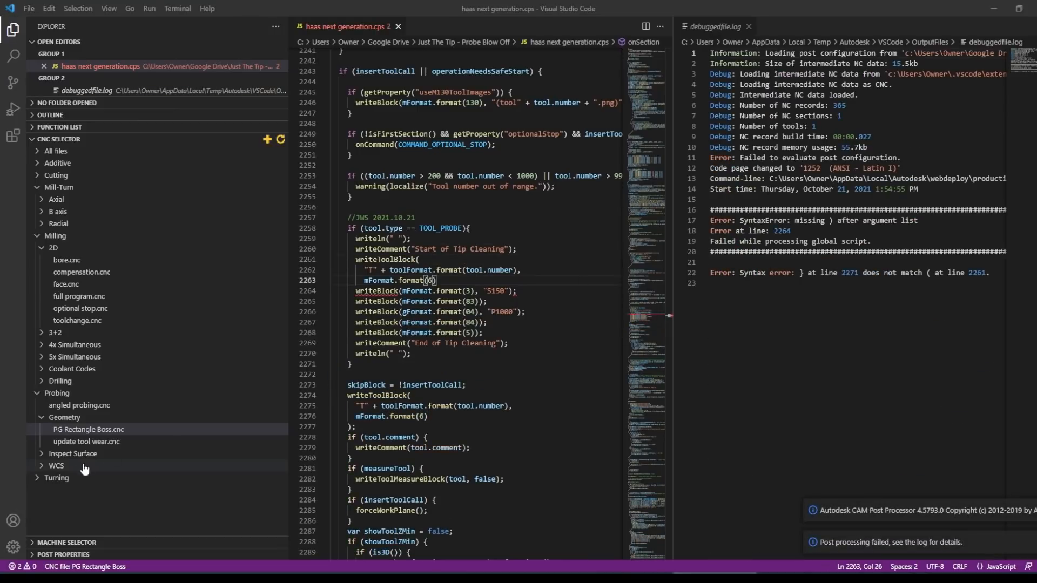
pyautogui.moveTo(700, 233)
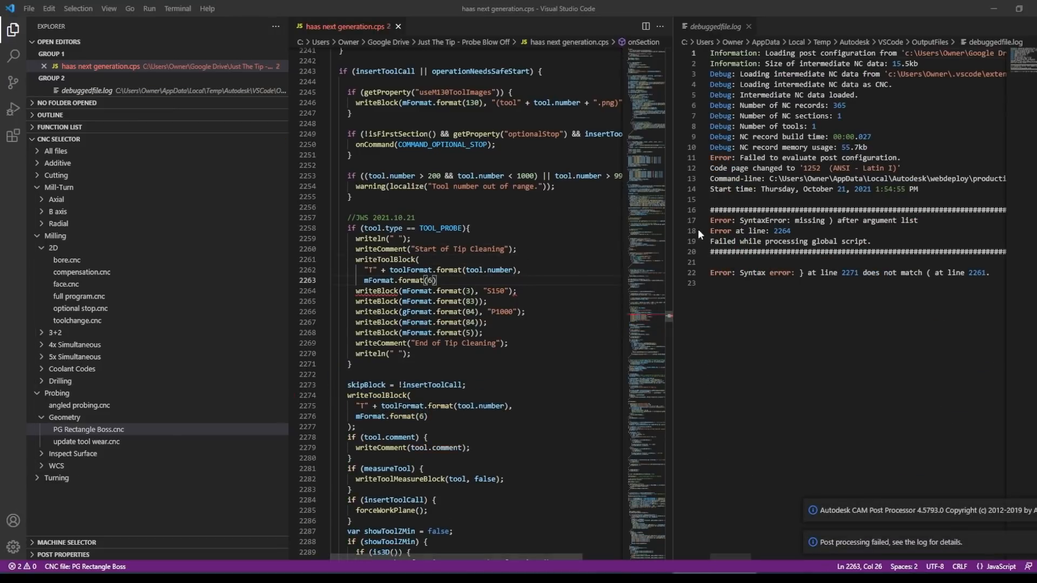
pyautogui.moveTo(330, 296)
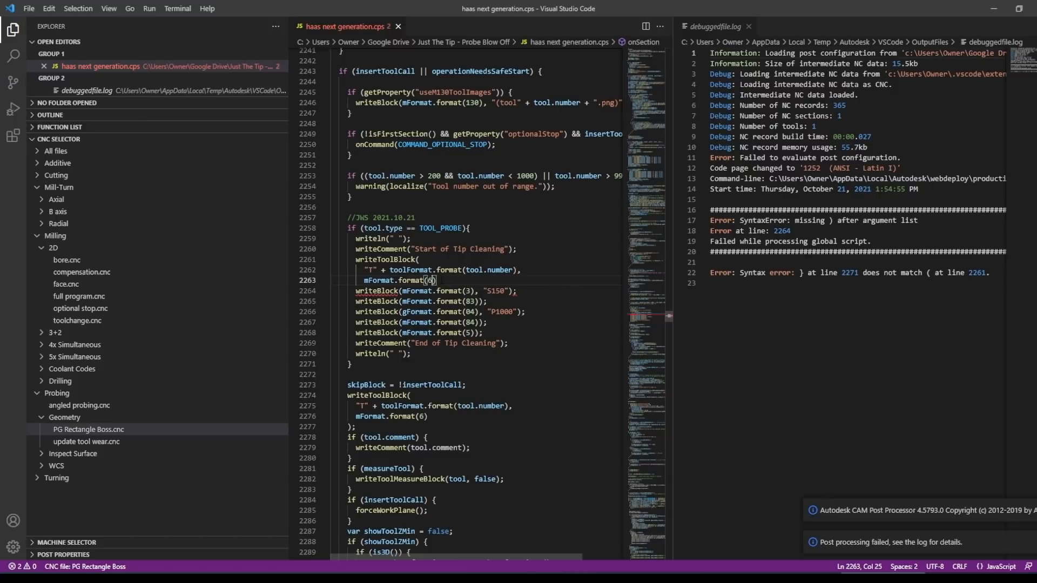
pyautogui.write('6)')
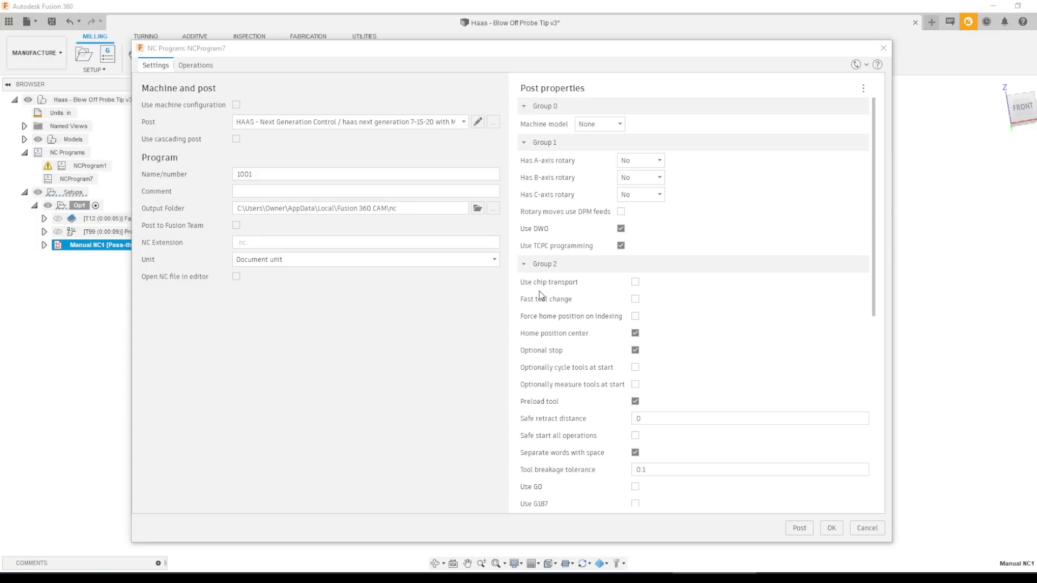
pyautogui.moveTo(541, 295)
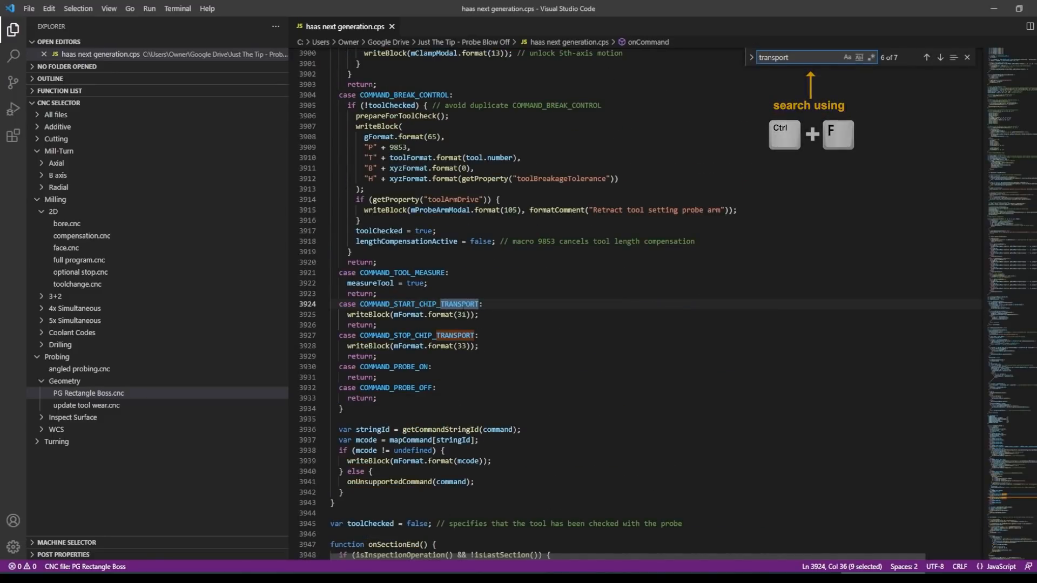
# Step: Search 'transport' and step to the chipTransport 'Use chip transport' property definition
pyautogui.click(926, 57)
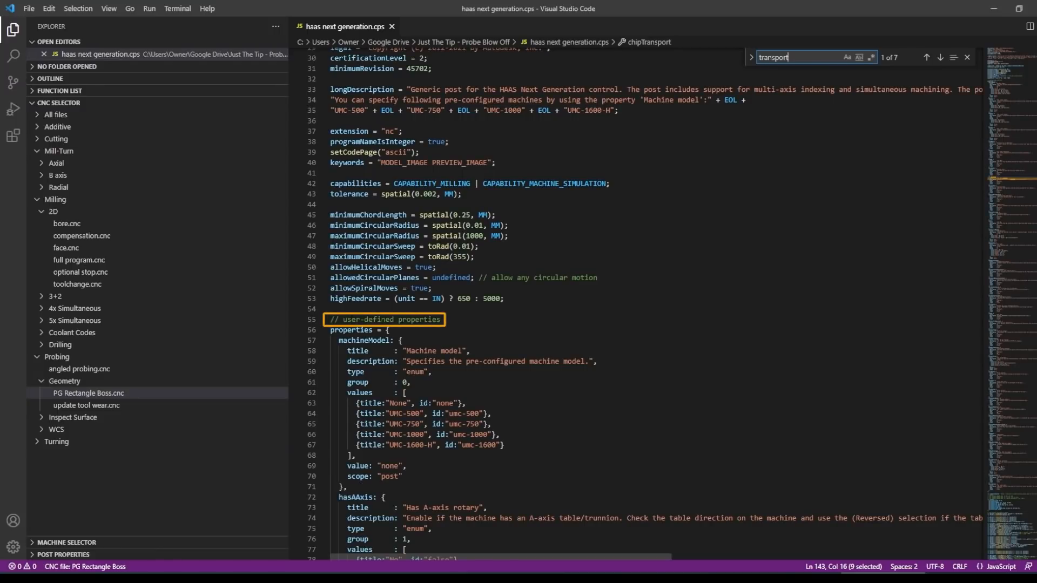
pyautogui.scroll(-3)
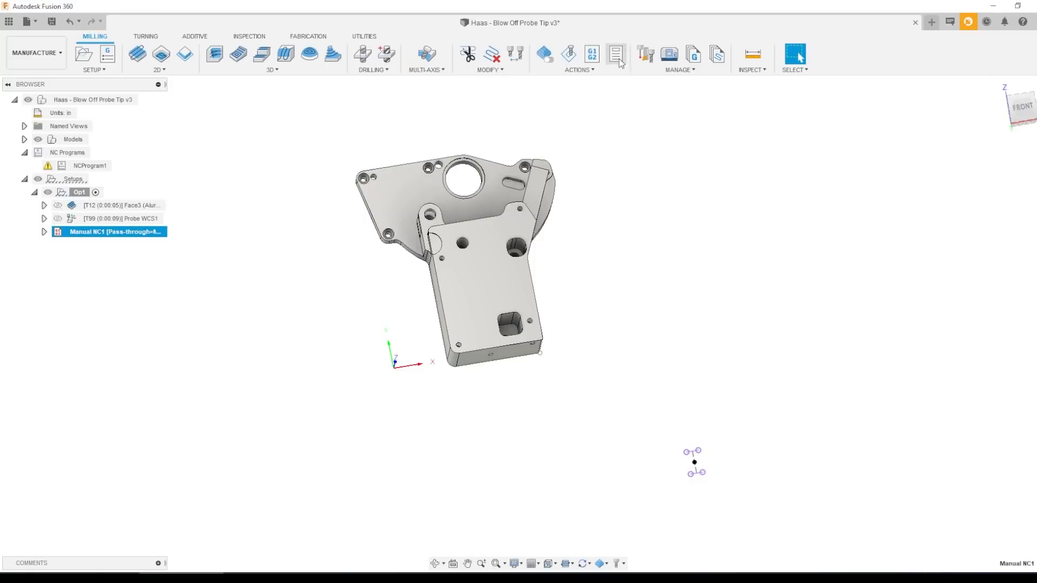
pyautogui.click(617, 53)
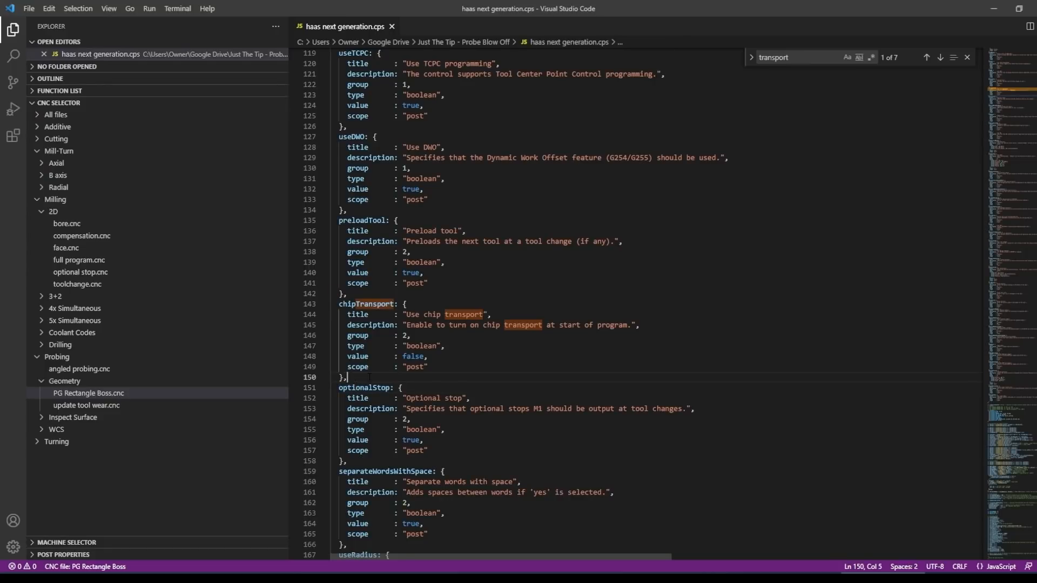
# Step: Duplicate chipTransport into a dated //JWS 2021.10.21 tipClean property titled 'Blow Off Probe Tip', default false
pyautogui.moveTo(339, 304); pyautogui.dragTo(347, 377)
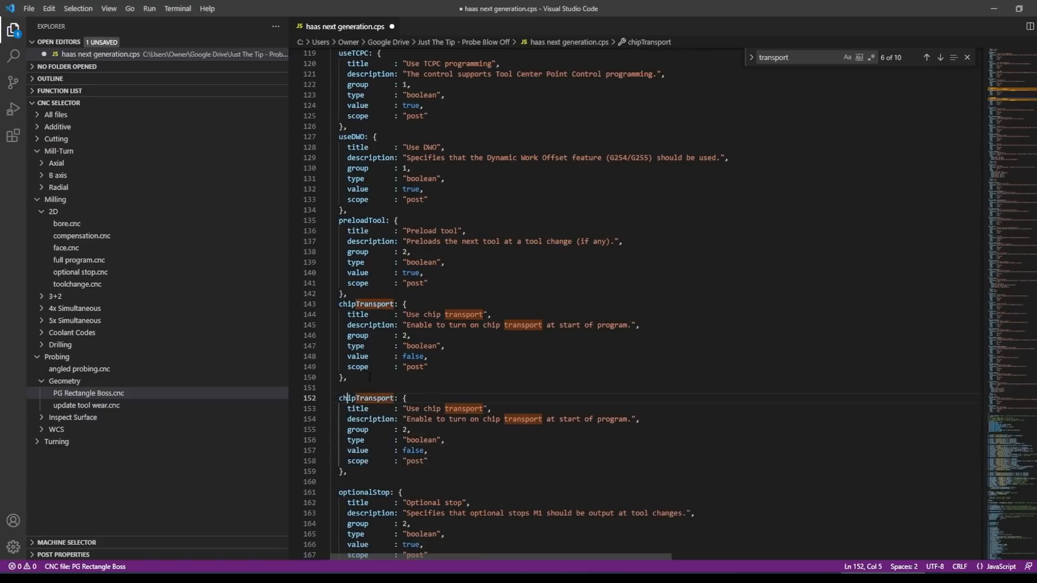
pyautogui.write('//JWS')
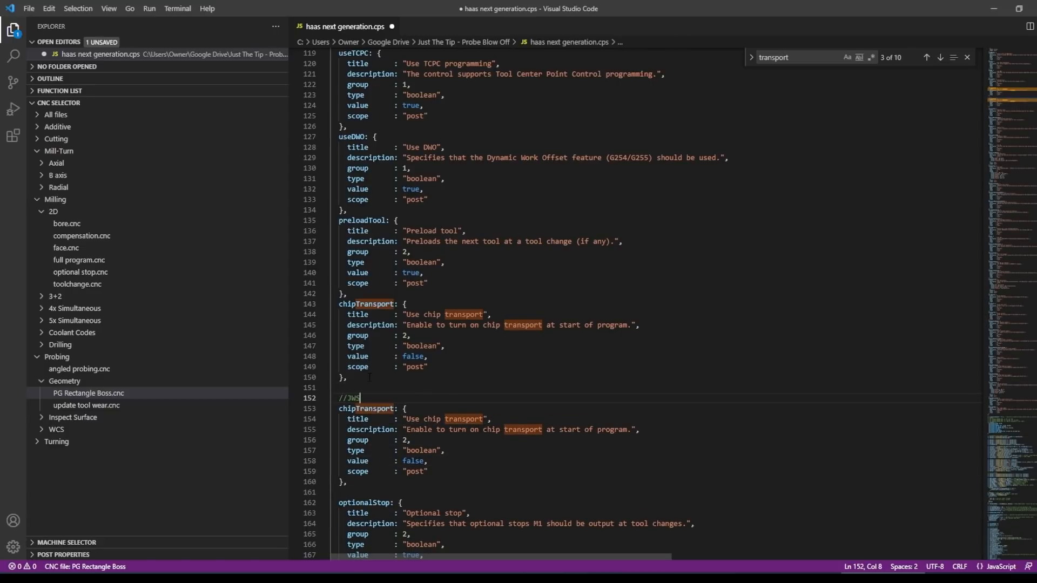
pyautogui.write('2021.10.21')
pyautogui.click(375, 408)
pyautogui.write('tipClean')
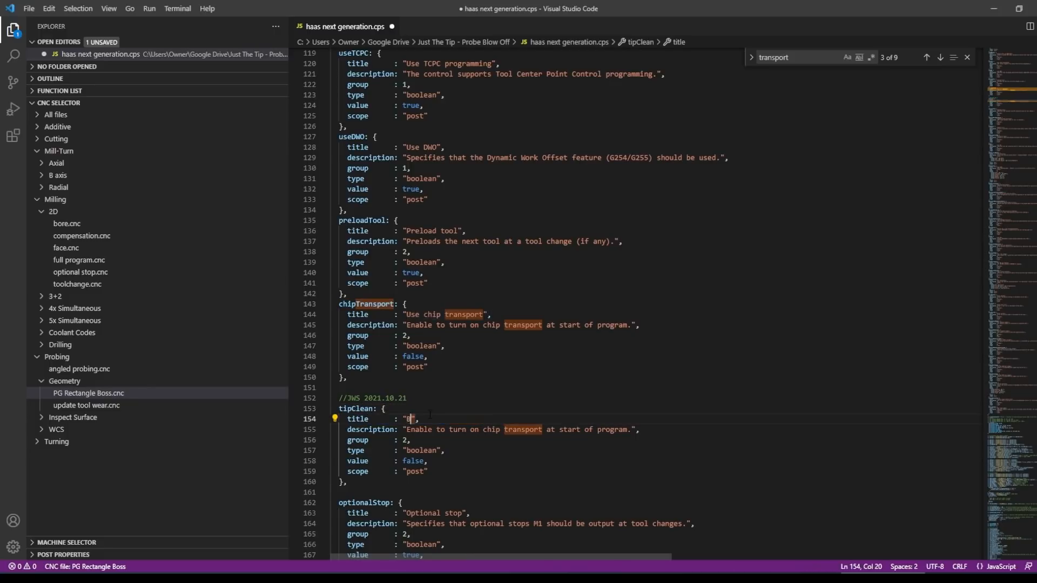
pyautogui.write('Blow Off Probe Tip')
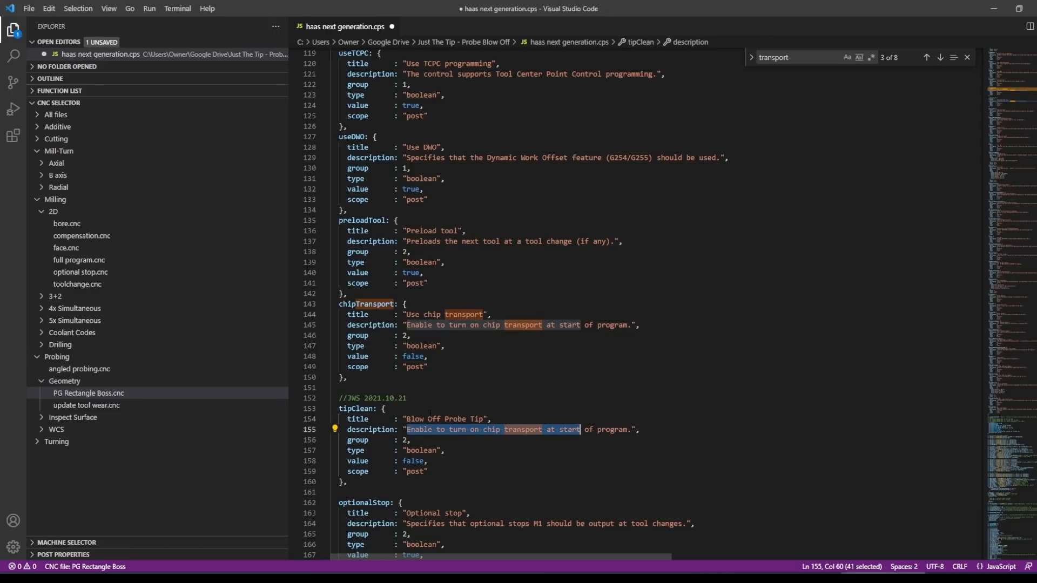
pyautogui.write('Use A.",')
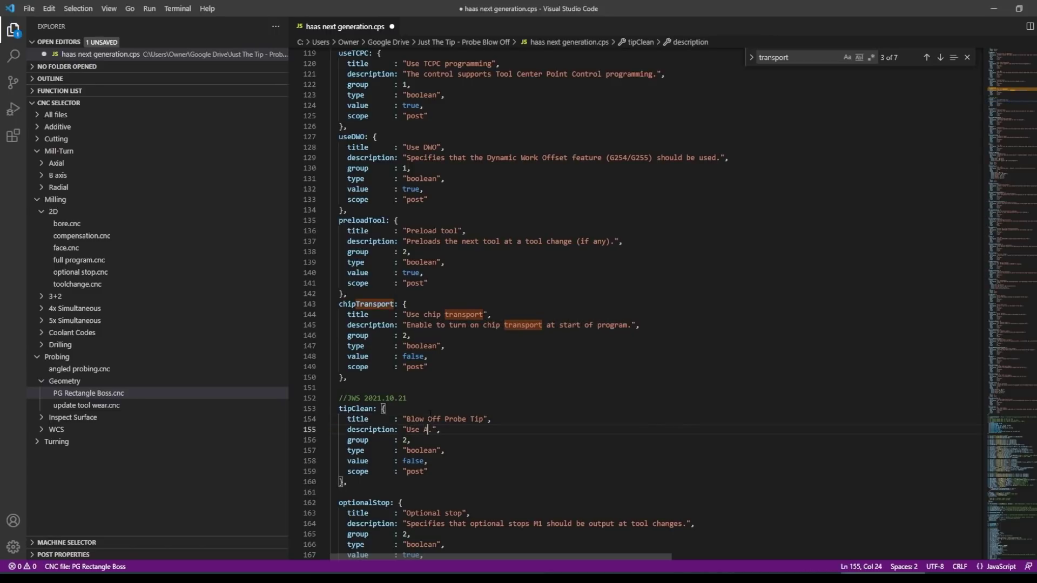
pyautogui.write('uto Air Gun to B')
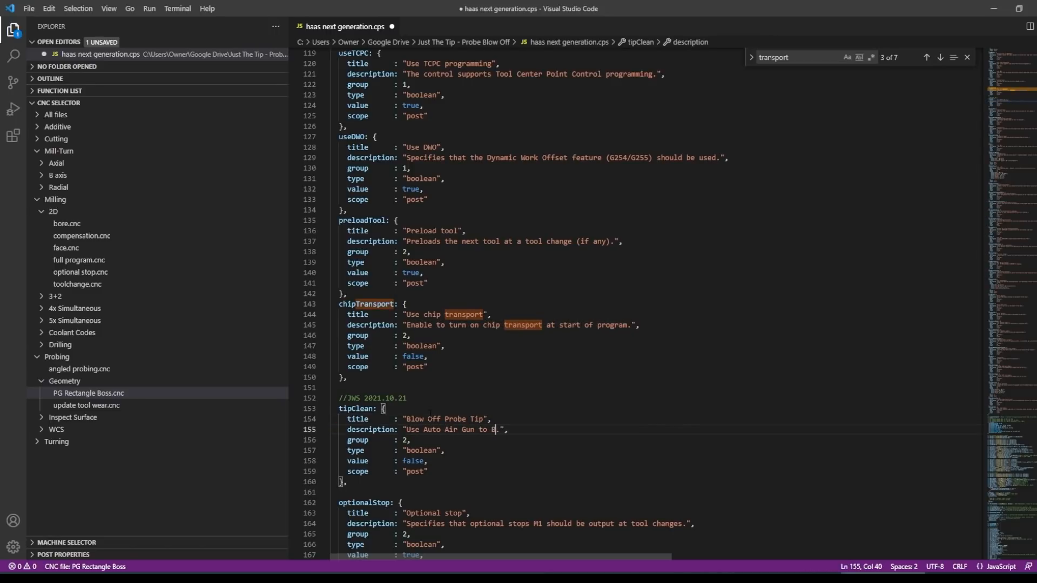
pyautogui.write('Blow off Probe Tip.')
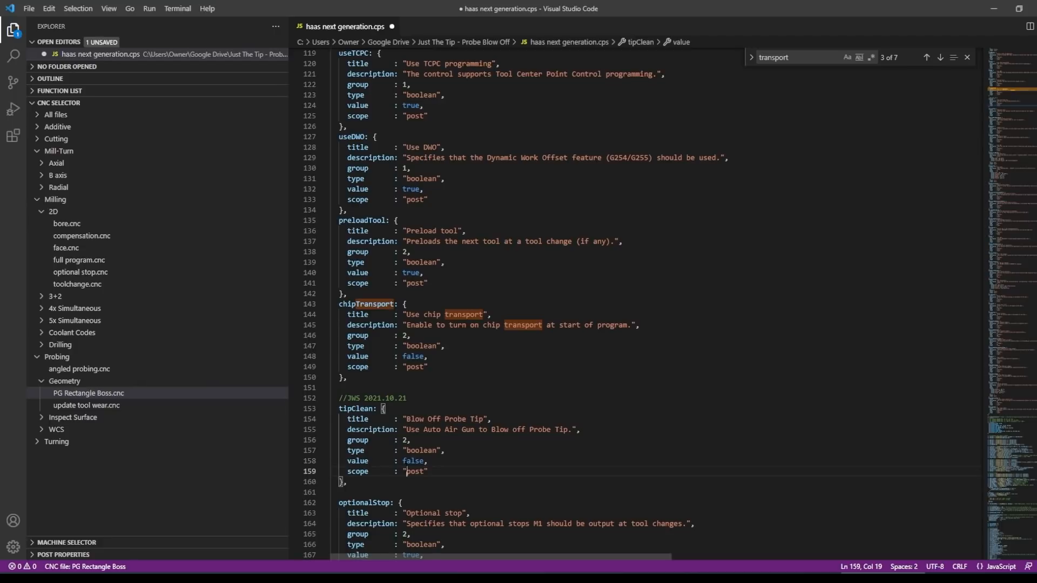
pyautogui.doubleClick(356, 409)
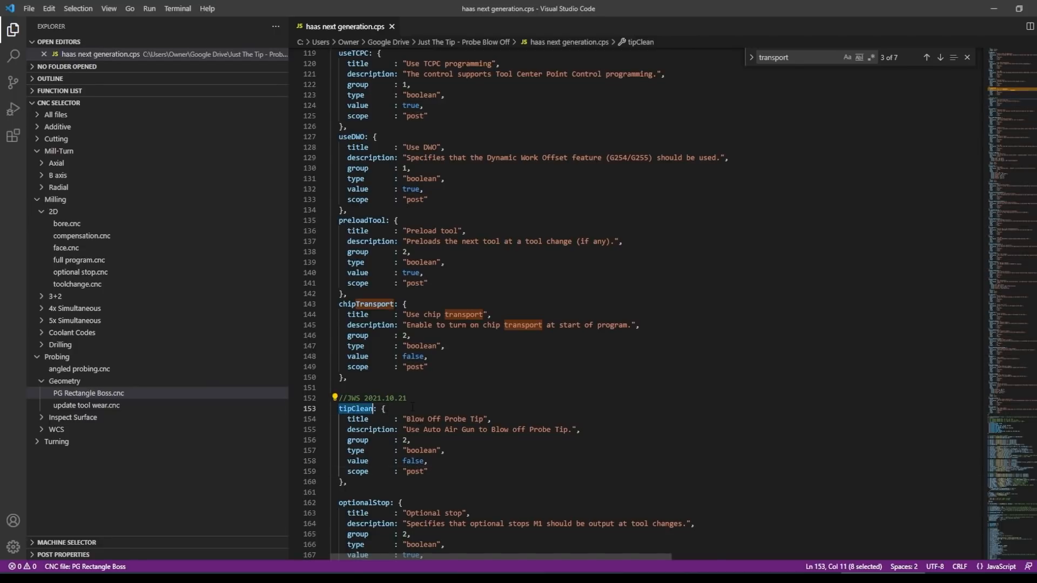
# Step: Find the jws tag and change line 2269 to 'if (tool.type == TOOL_PROBE && tipClean)'
pyautogui.write('jws')
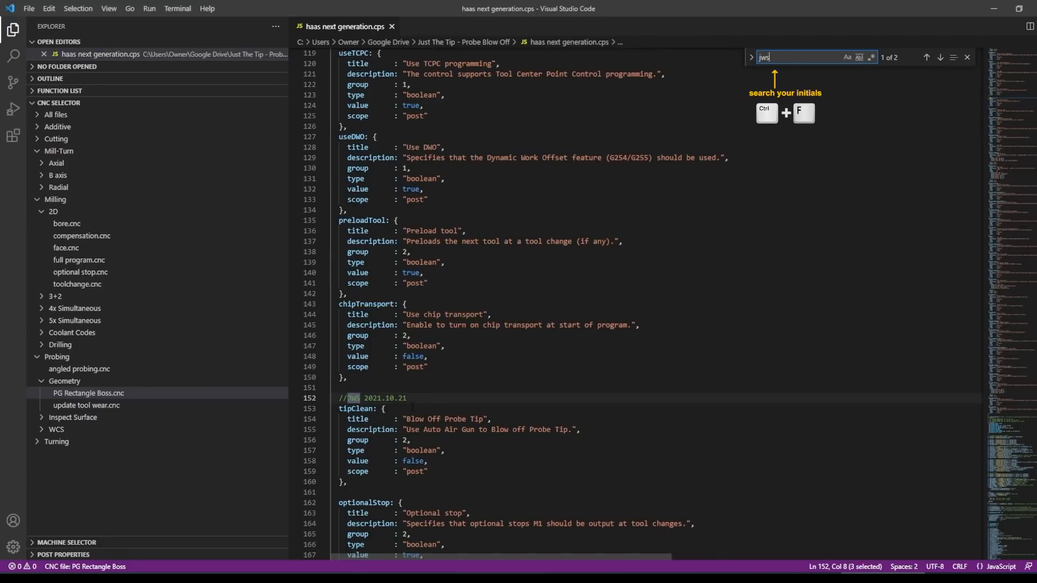
pyautogui.click(941, 57)
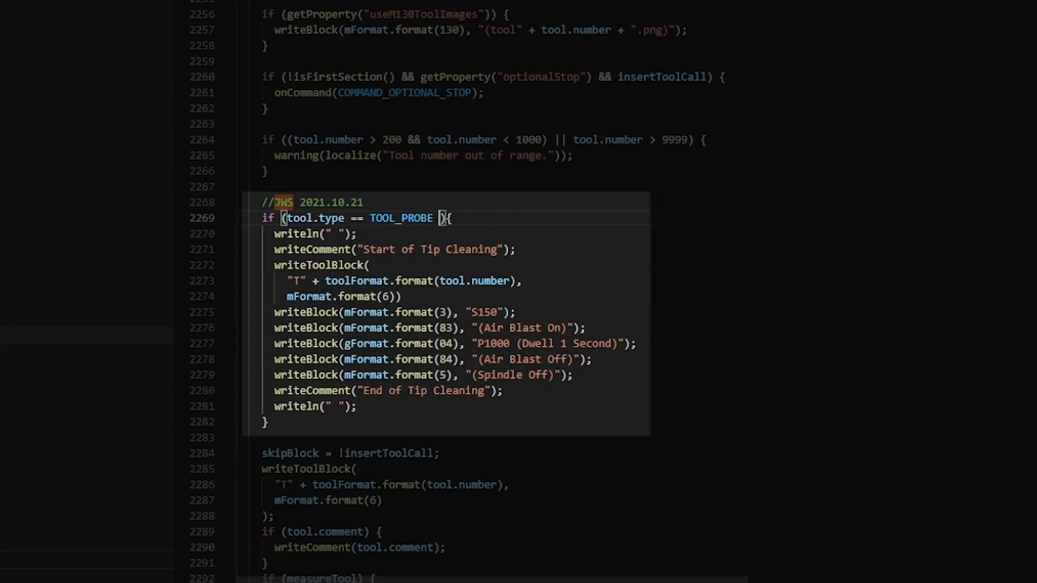
pyautogui.write('&&')
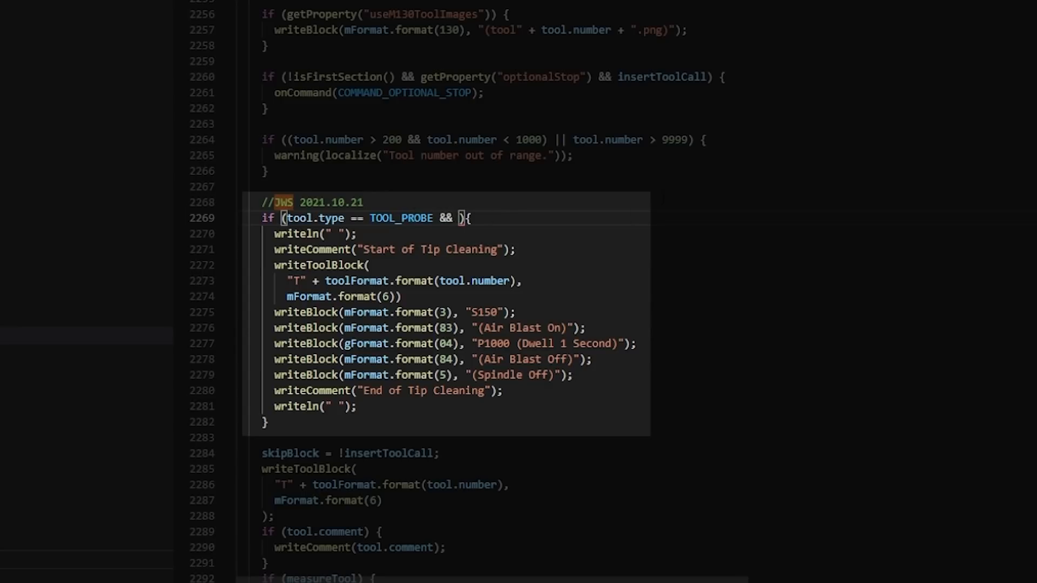
pyautogui.write('tipClean')
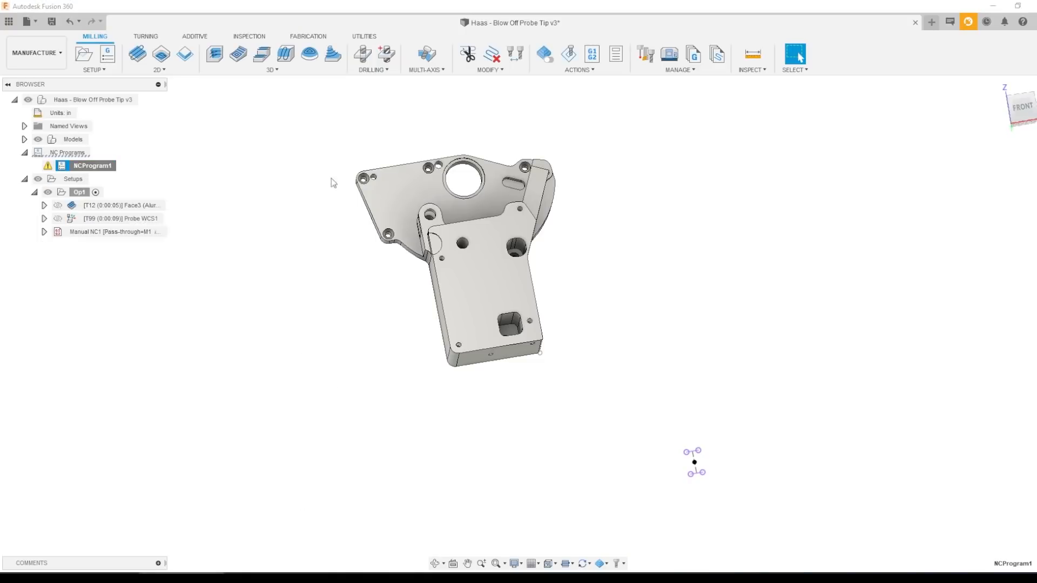
# Step: Set NCProgram1 to use the imported 'haas next generation.cps' post from the library
pyautogui.doubleClick(85, 165)
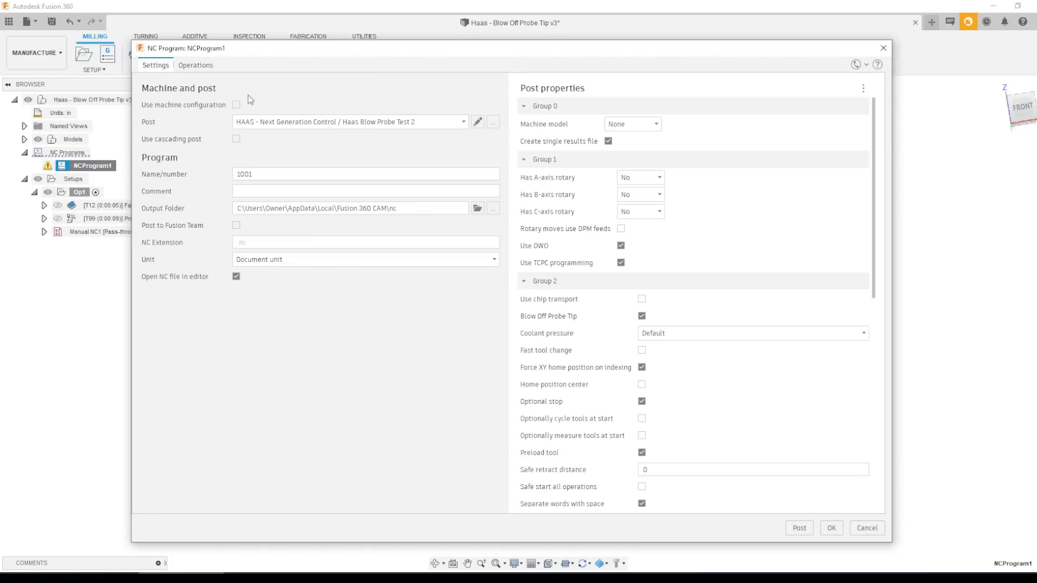
pyautogui.click(461, 122)
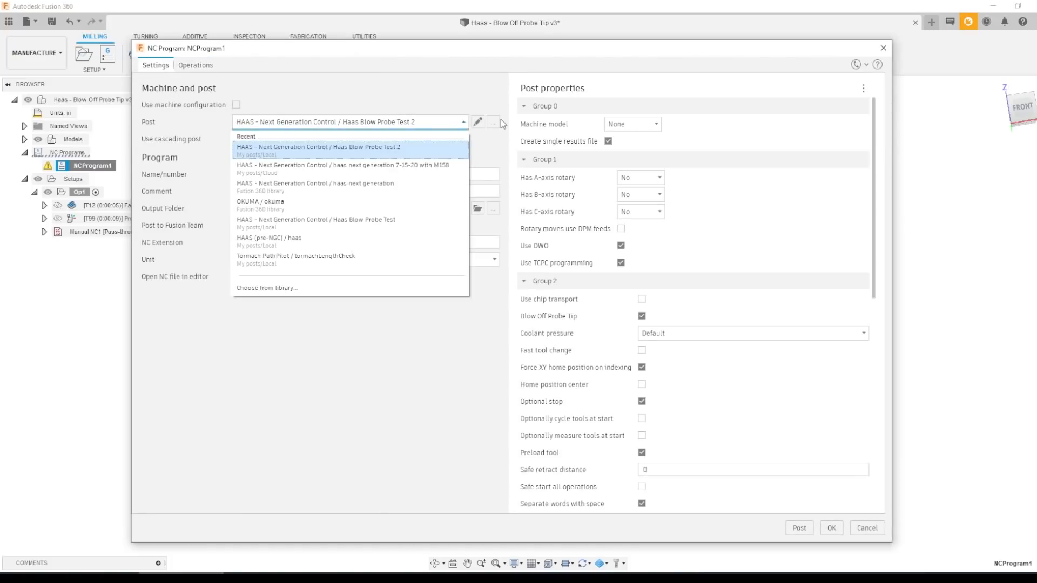
pyautogui.click(267, 288)
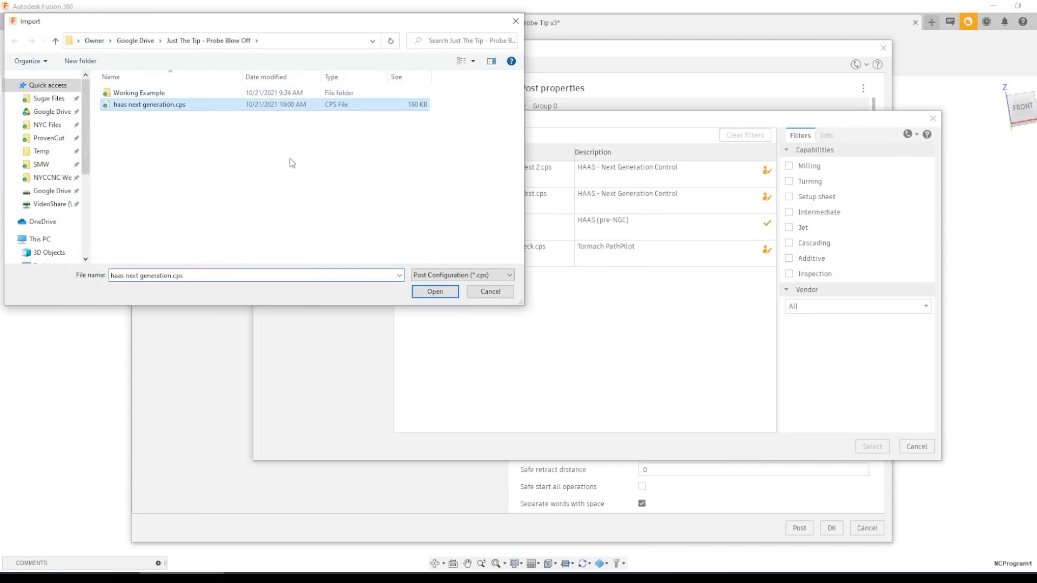
pyautogui.click(435, 291)
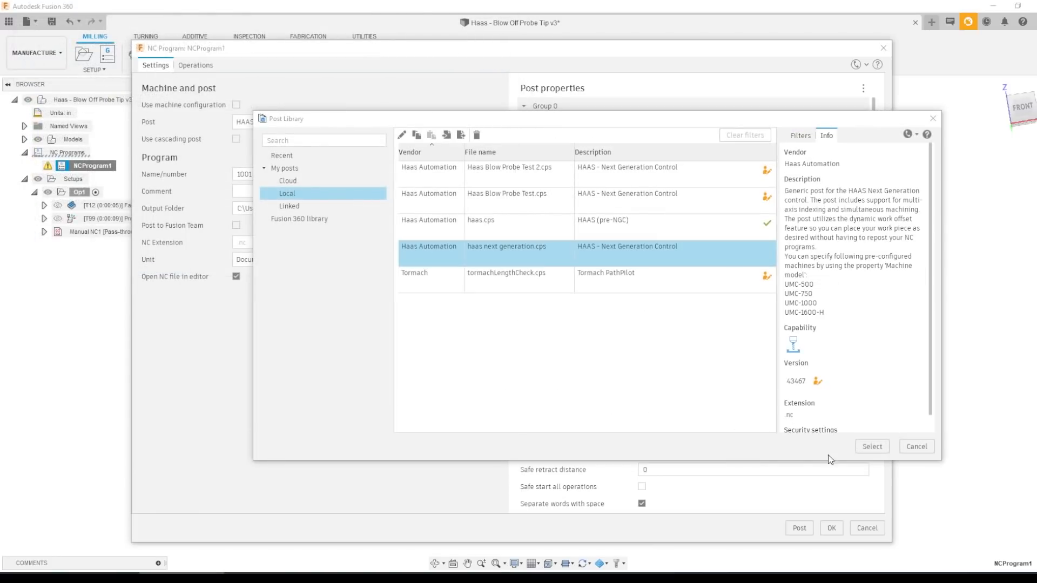
pyautogui.click(872, 447)
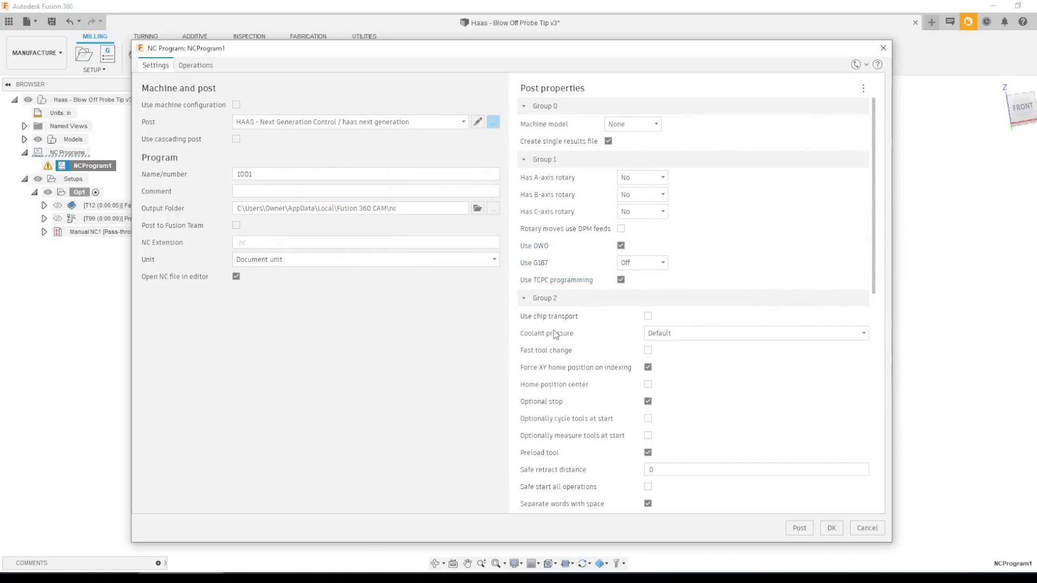
# Step: Enable Blow Off Probe Tip and post NCProgram1, which fails on undefined tipClean
pyautogui.scroll(-3)
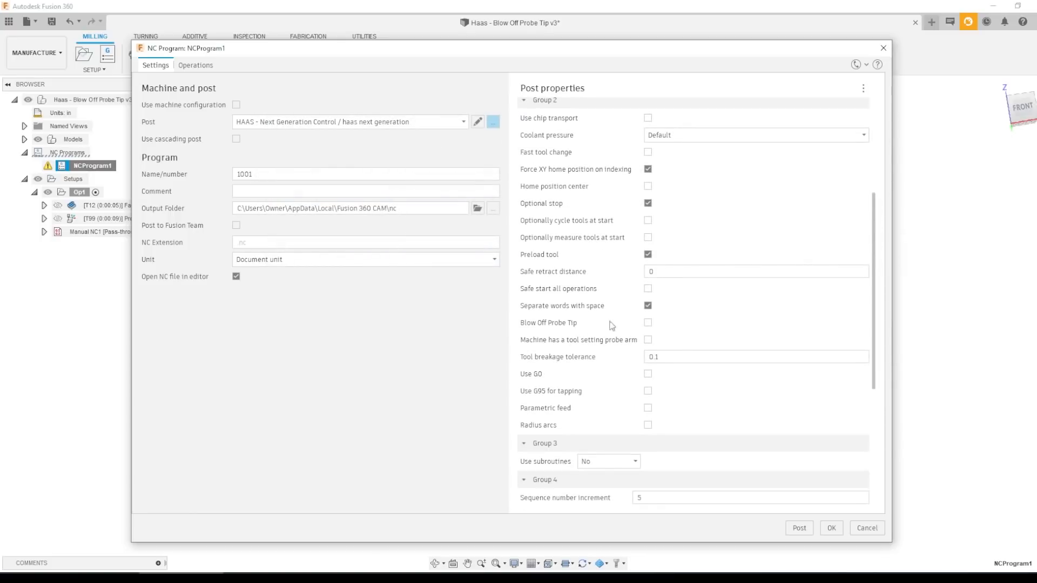
pyautogui.click(648, 322)
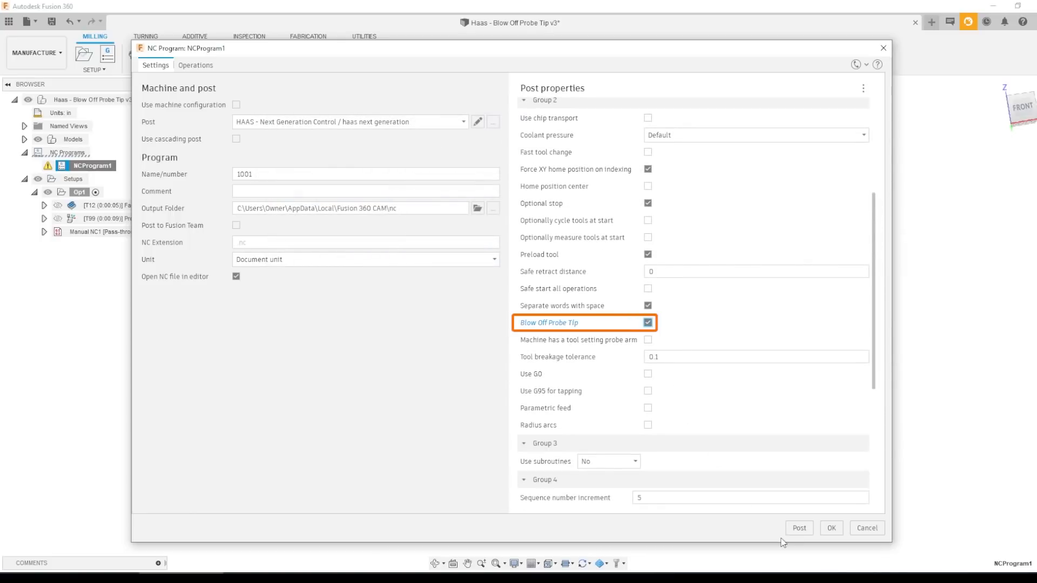
pyautogui.click(799, 527)
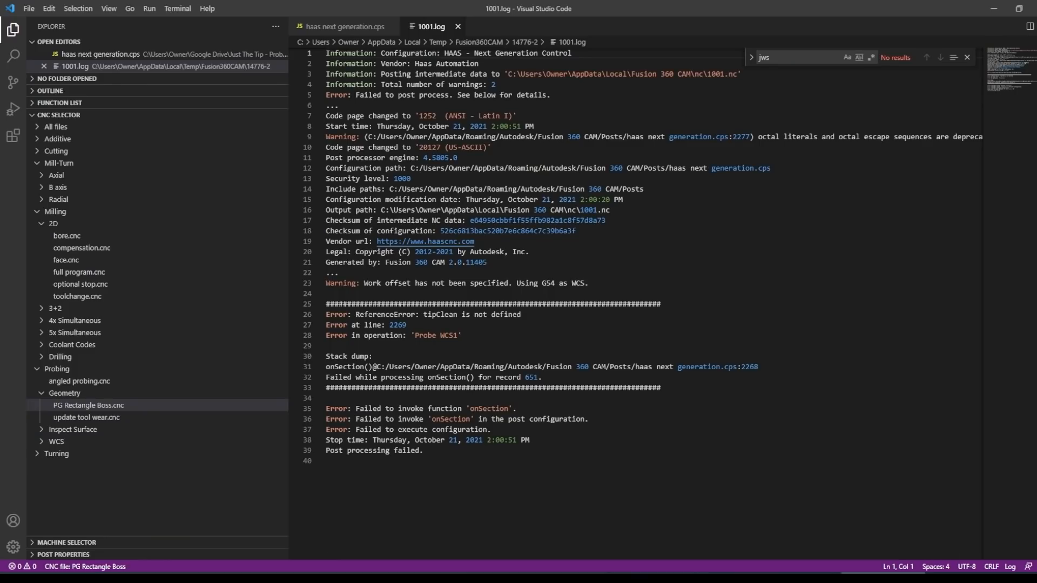
# Step: In the .cps post, locate the tipClean property and make line 2269 use getProperty("tipClean")
pyautogui.click(344, 26)
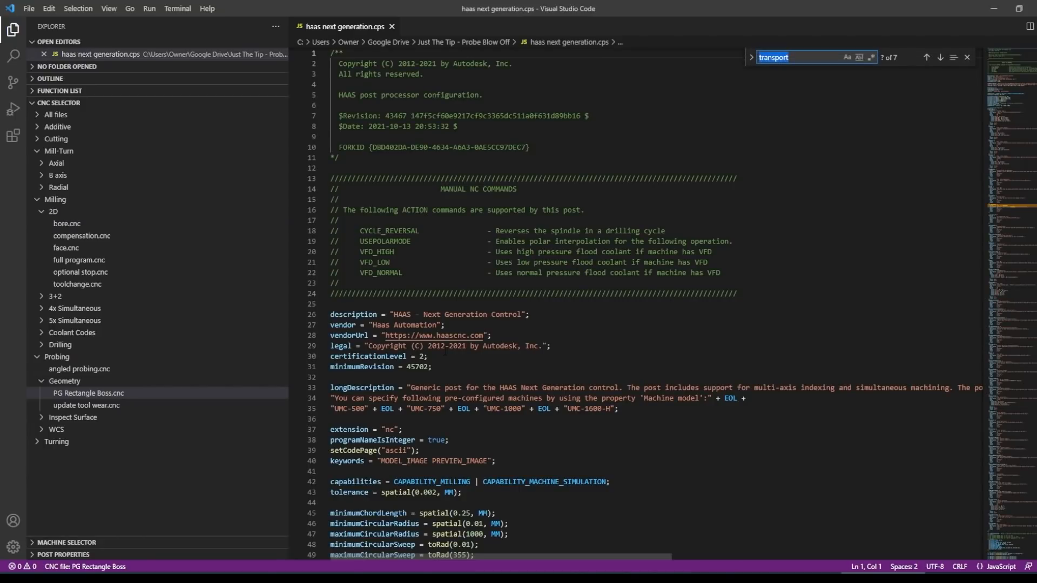
pyautogui.press('Enter')
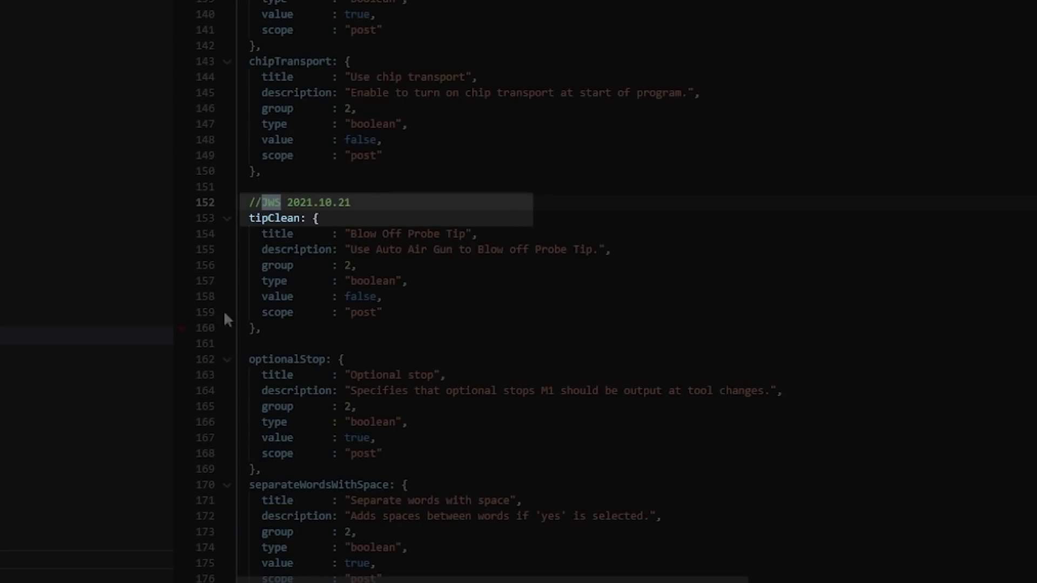
pyautogui.scroll(-3)
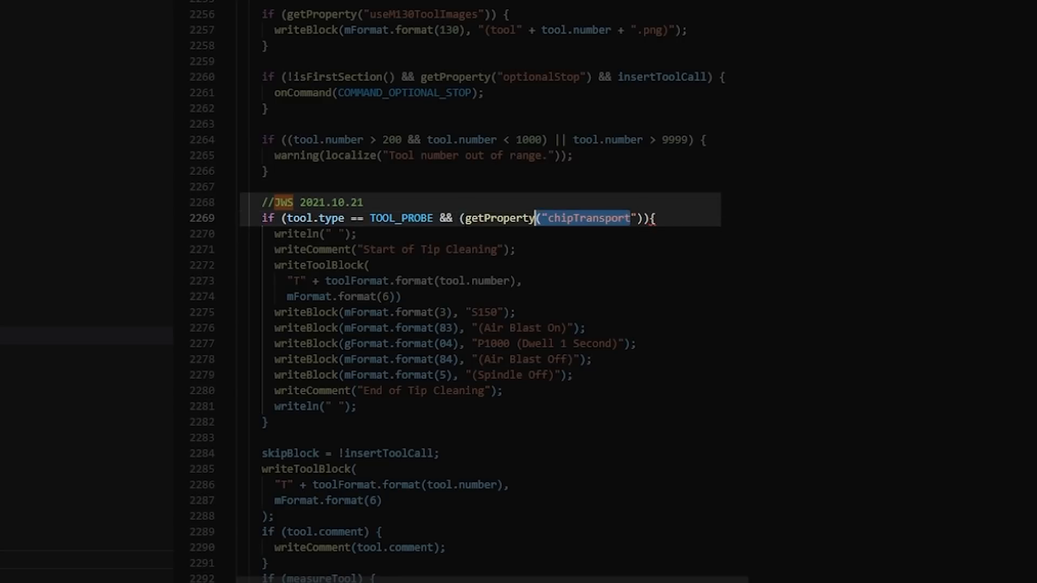
pyautogui.write('tipClean')
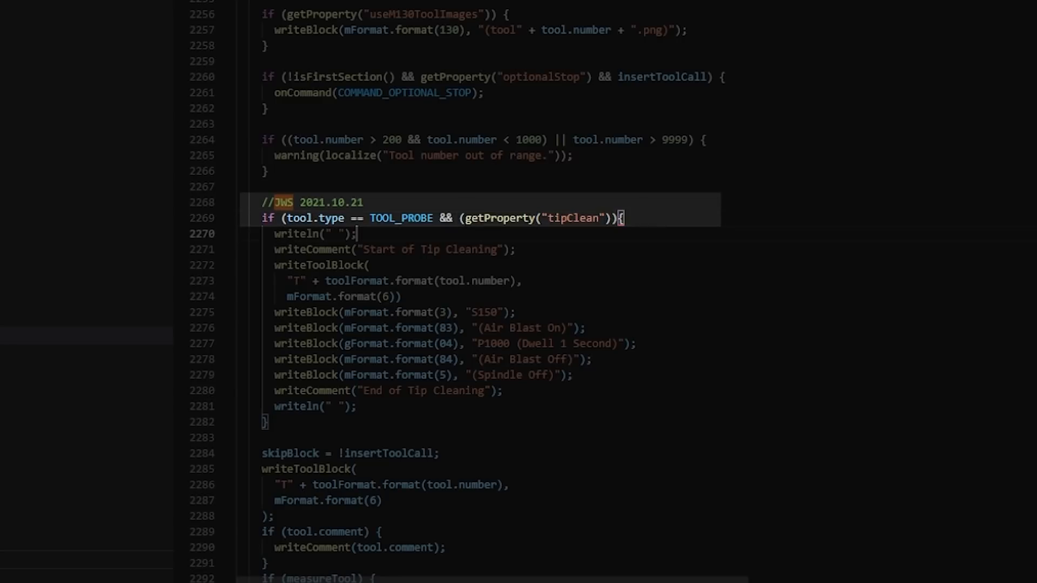
pyautogui.rightClick(86, 166)
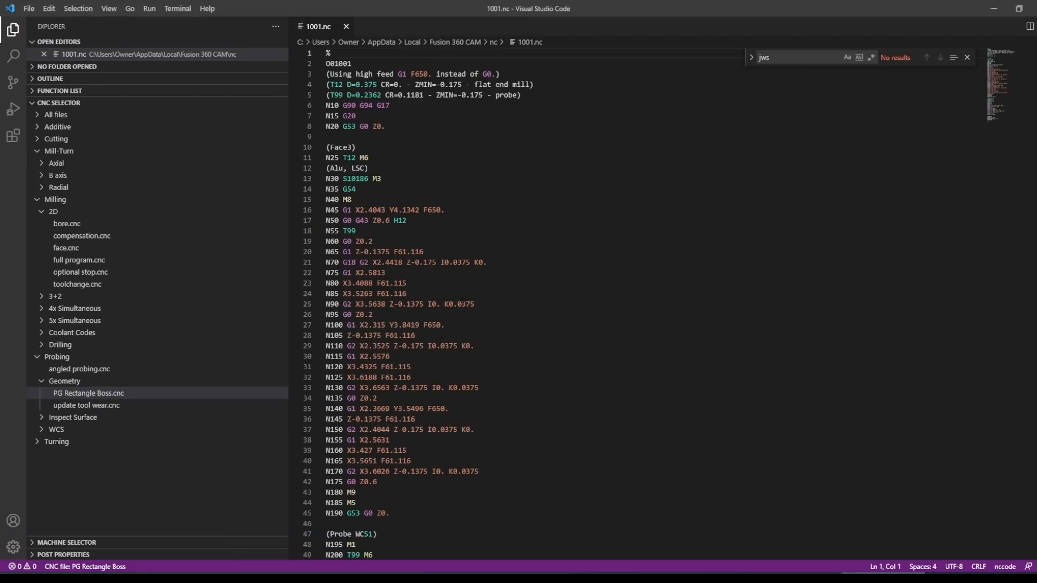
pyautogui.scroll(-3)
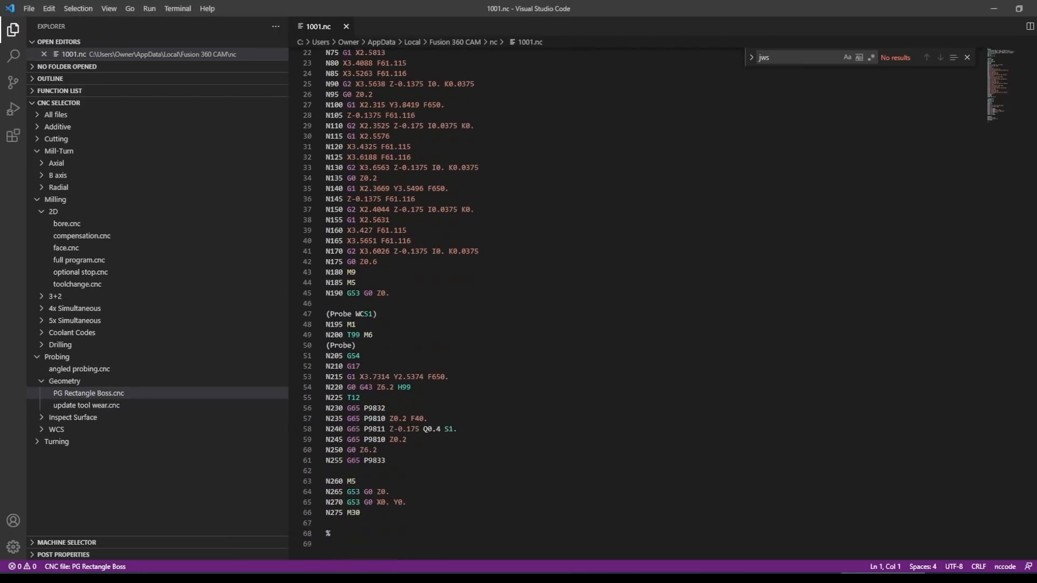
pyautogui.scroll(-3)
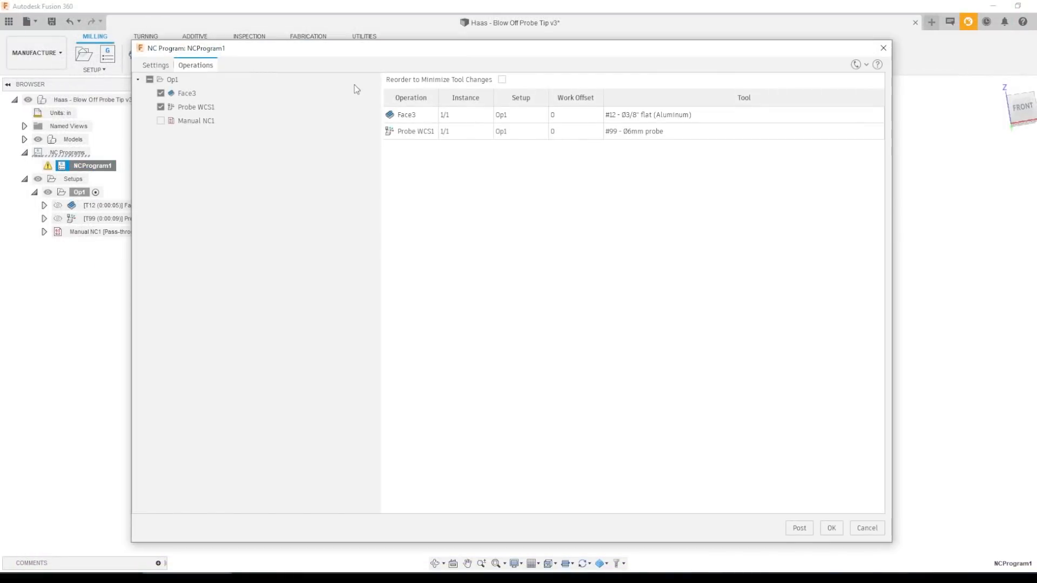
# Step: Repost NCProgram1 with Blow Off Probe Tip on as 1001.nc and view its NC code
pyautogui.click(156, 65)
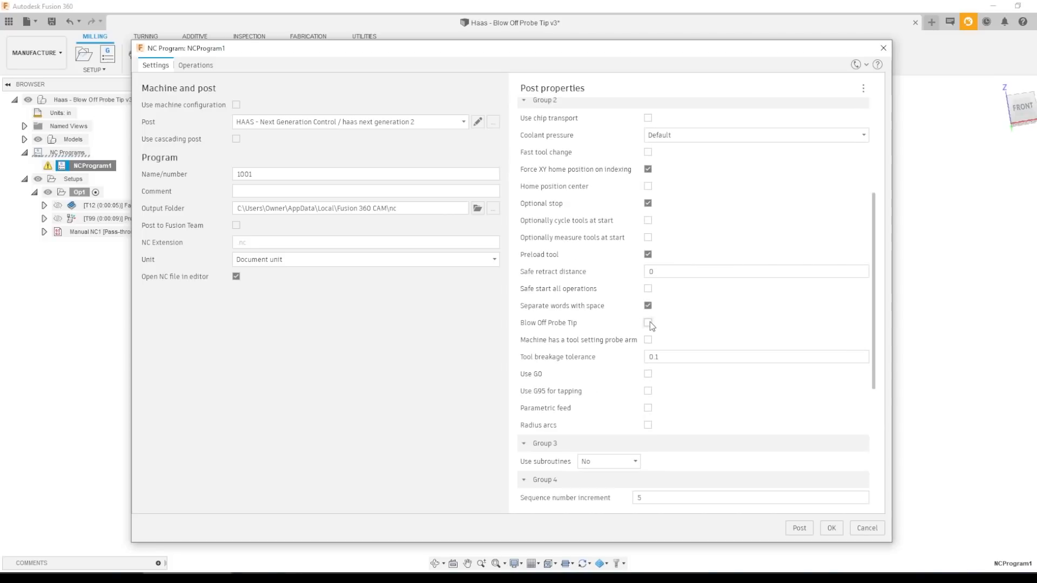
pyautogui.click(799, 528)
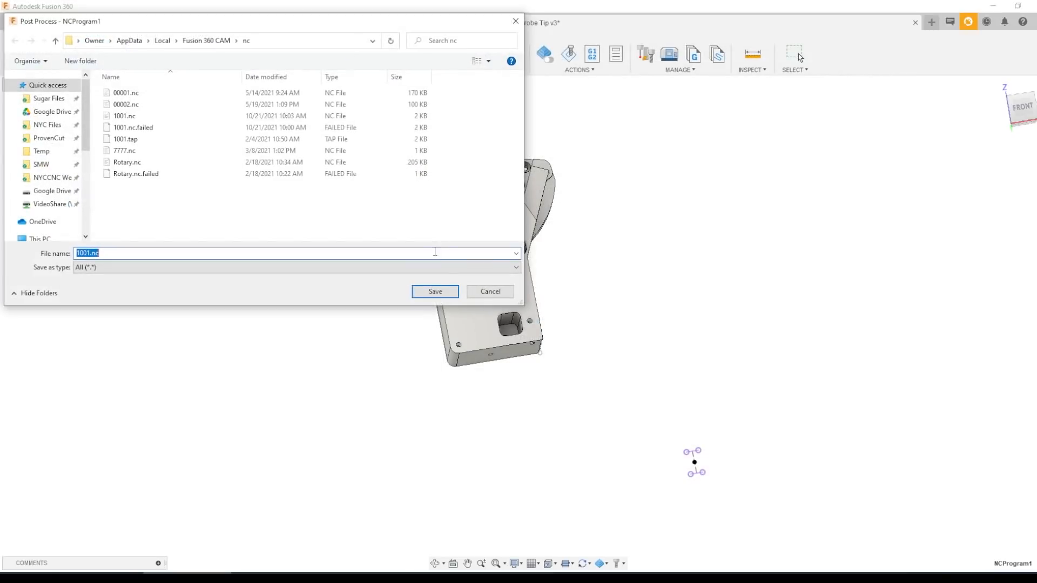
pyautogui.click(434, 292)
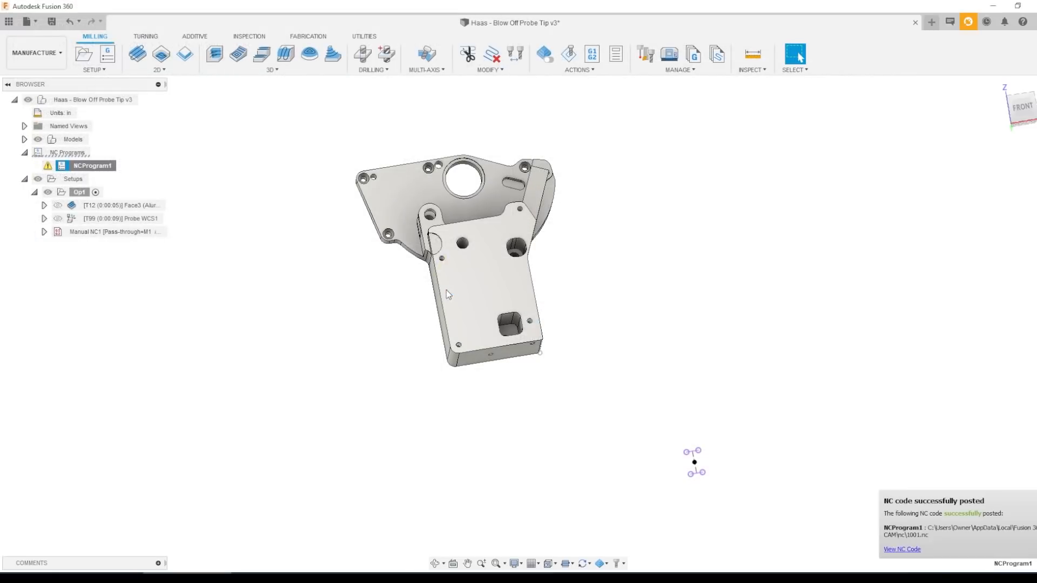
pyautogui.click(902, 549)
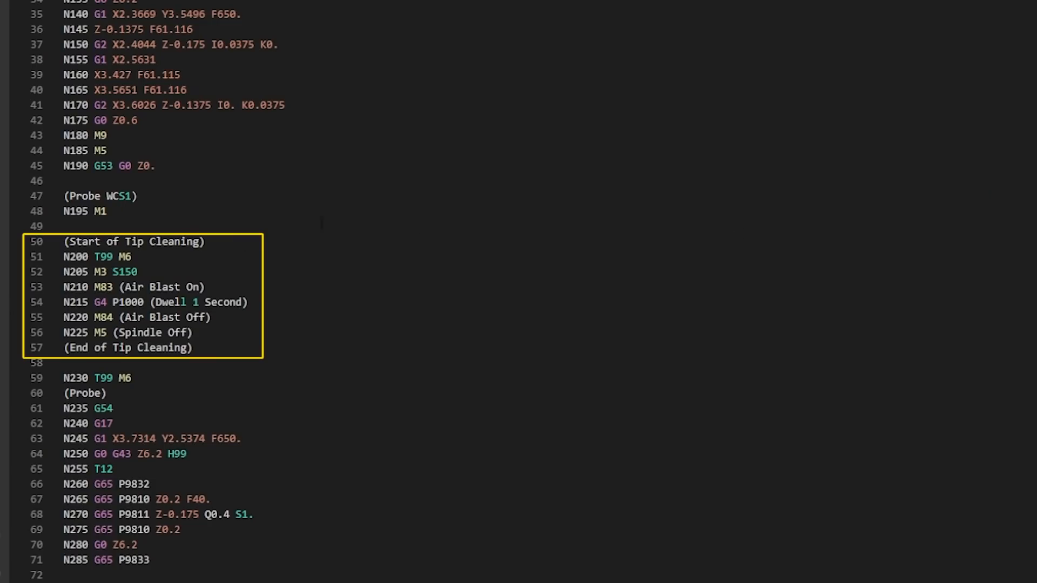
pyautogui.doubleClick(106, 257)
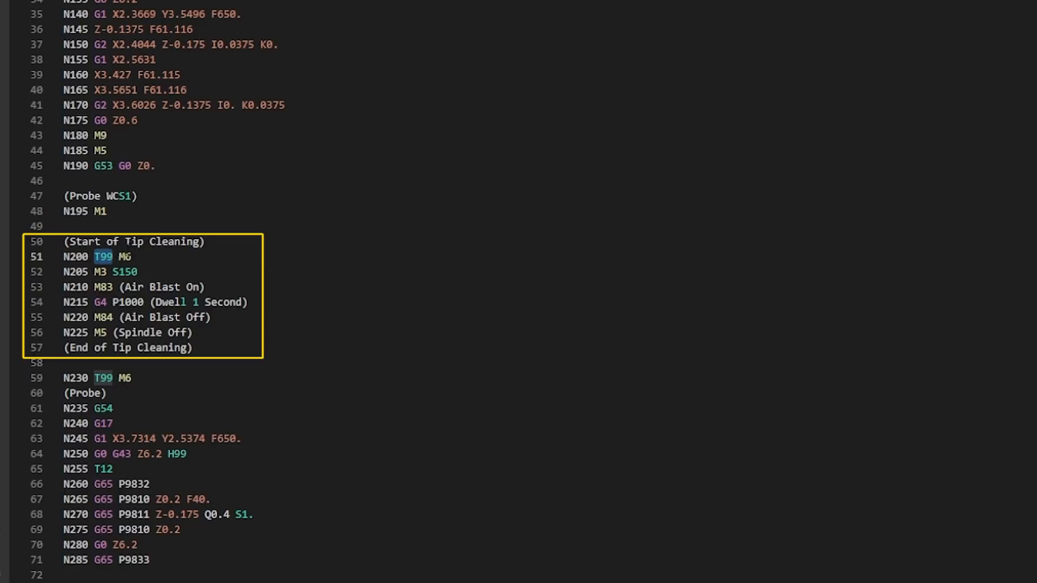